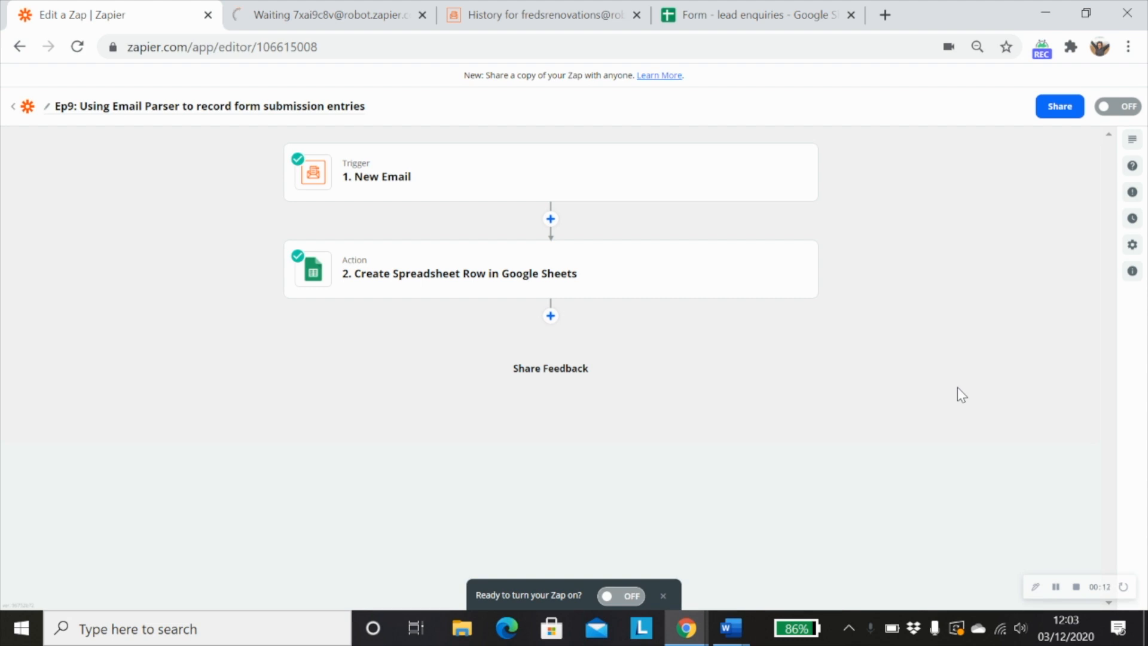
{"action": "mouse_move", "coordinate": [889, 415]}
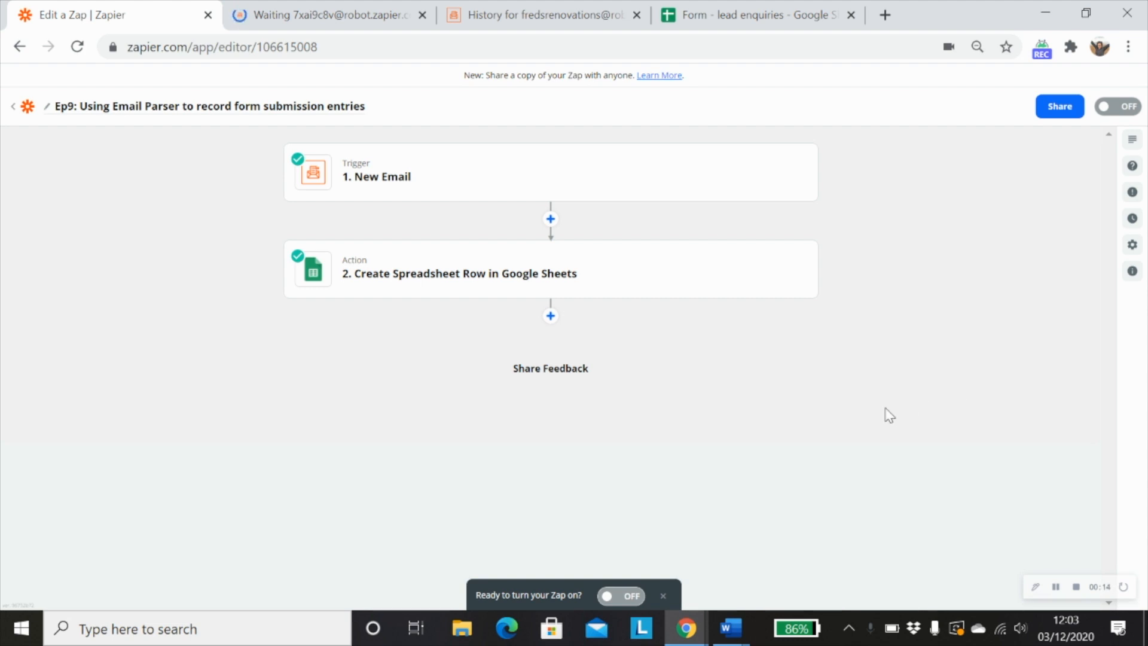
{"action": "mouse_move", "coordinate": [687, 420]}
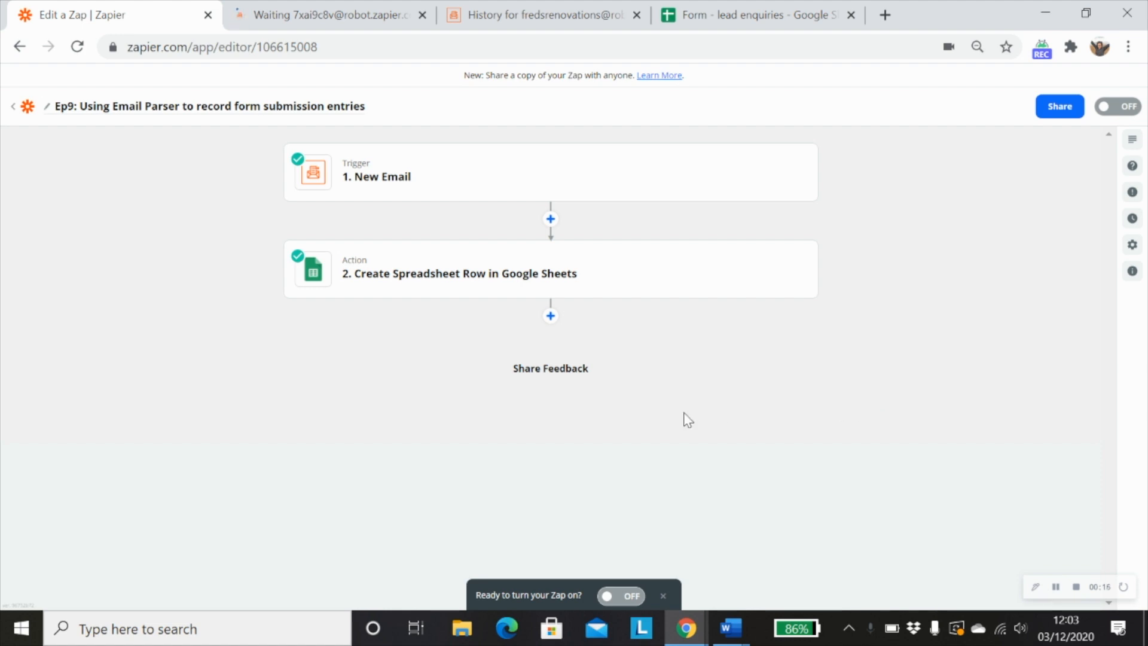
{"action": "mouse_move", "coordinate": [709, 393]}
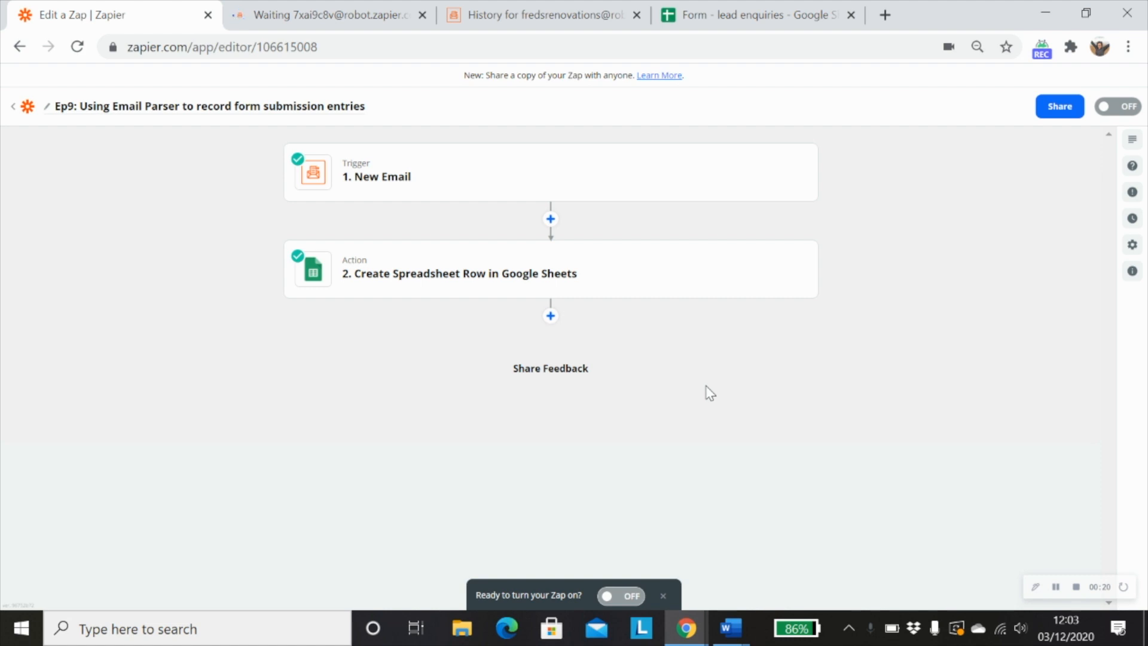
{"action": "mouse_move", "coordinate": [700, 406]}
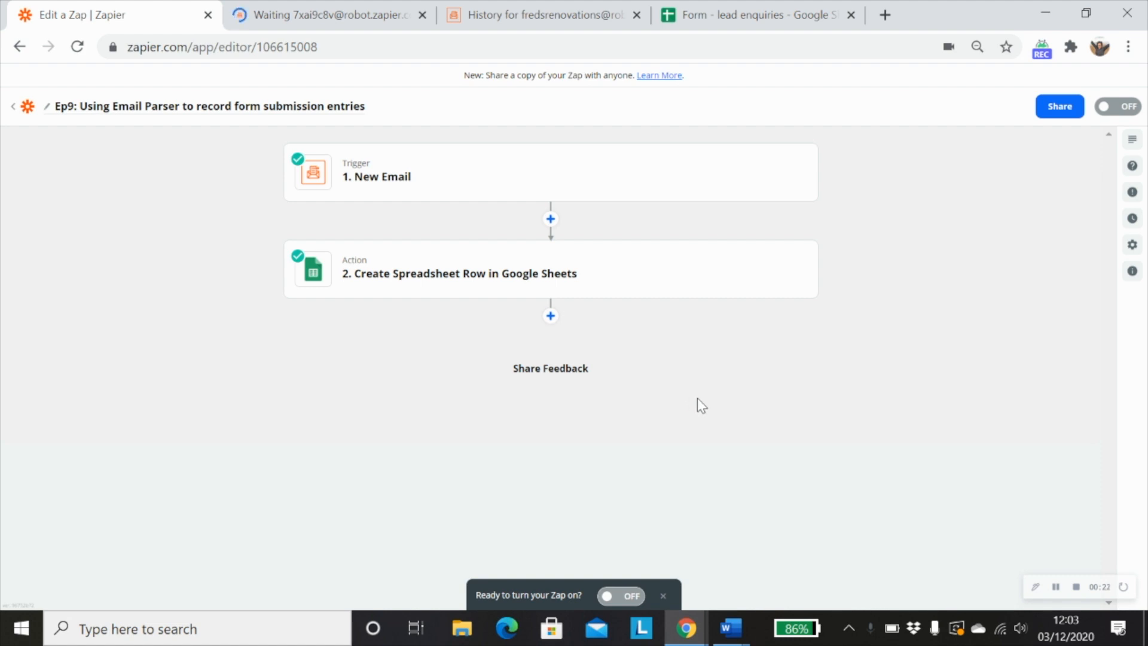
{"action": "mouse_move", "coordinate": [430, 215]}
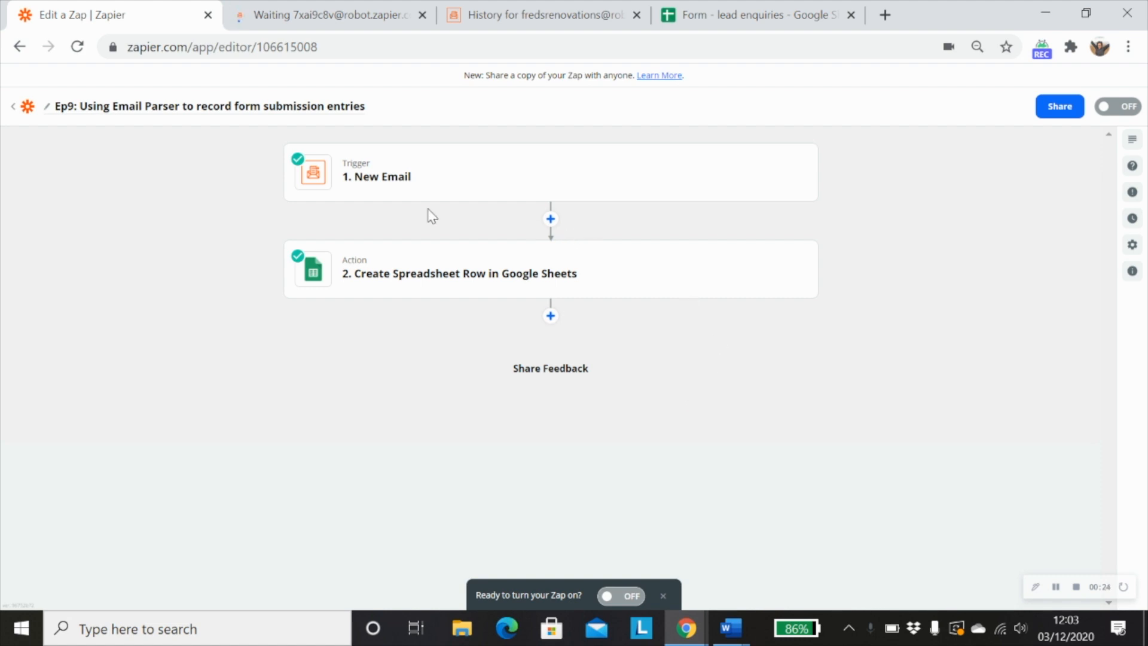
{"action": "mouse_move", "coordinate": [424, 187]}
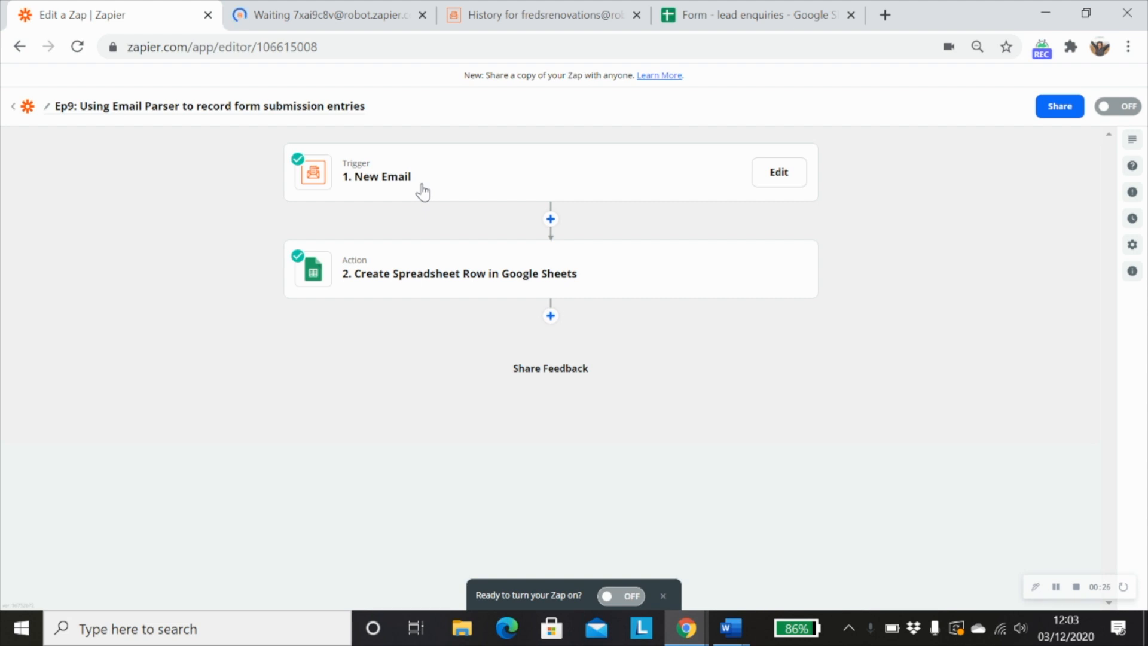
Expand the '1. New Email' trigger's Choose account section showing the connected Email Parser account.
{"action": "left_click", "coordinate": [779, 173]}
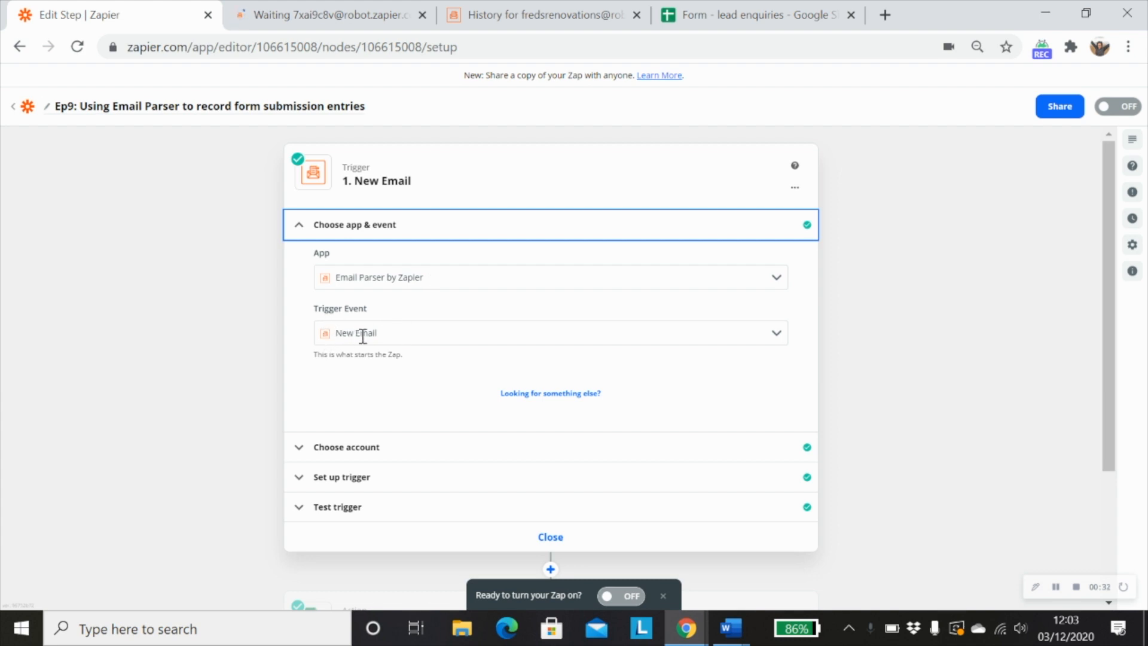
{"action": "left_click", "coordinate": [345, 446]}
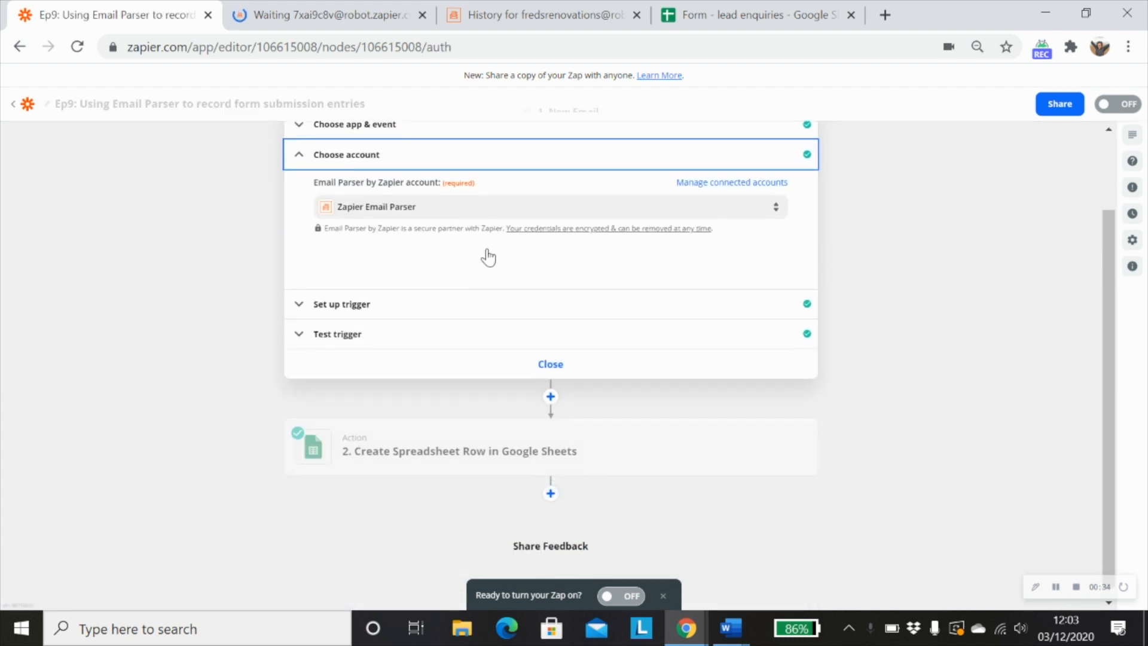
{"action": "scroll", "scroll_direction": "up", "scroll_amount": 3}
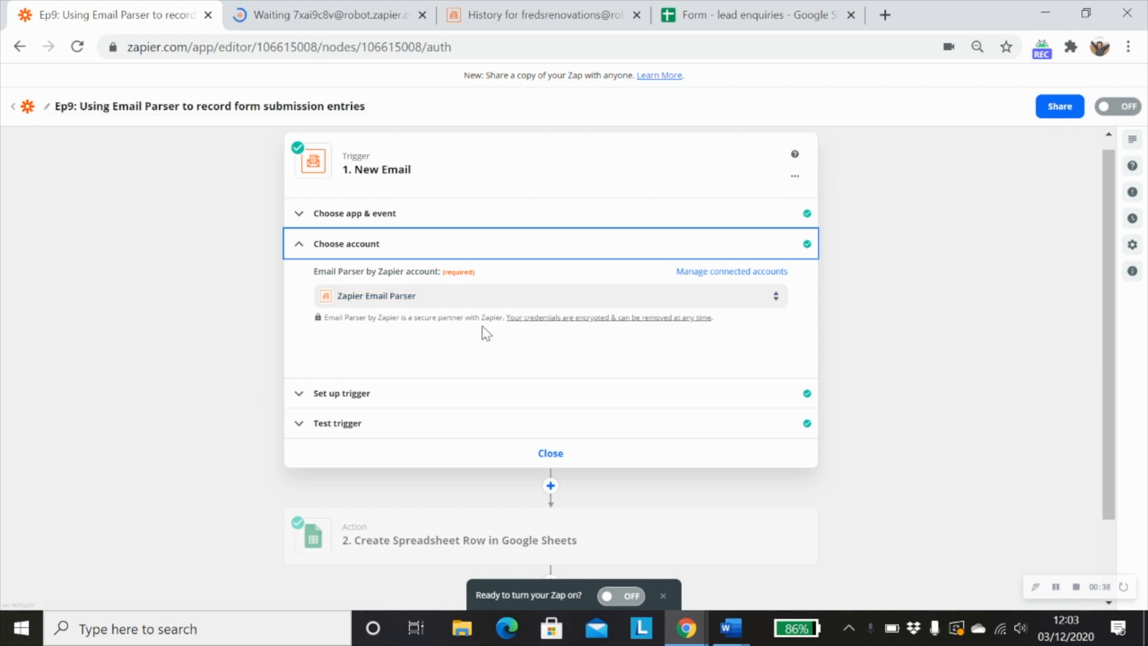
{"action": "mouse_move", "coordinate": [438, 336]}
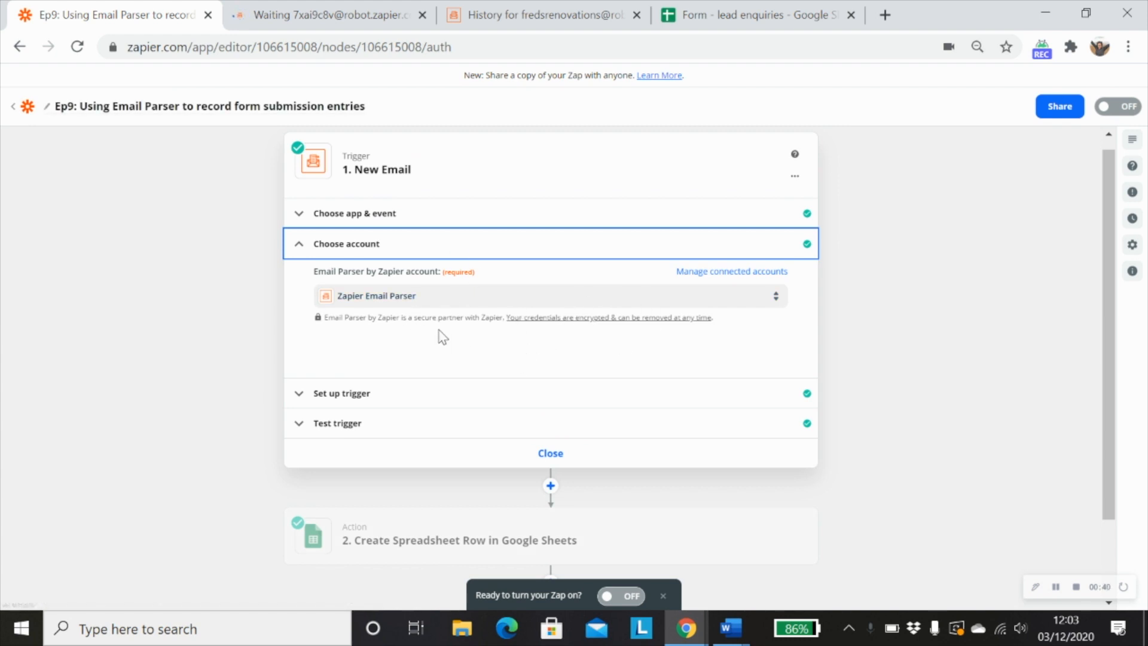
{"action": "mouse_move", "coordinate": [289, 300]}
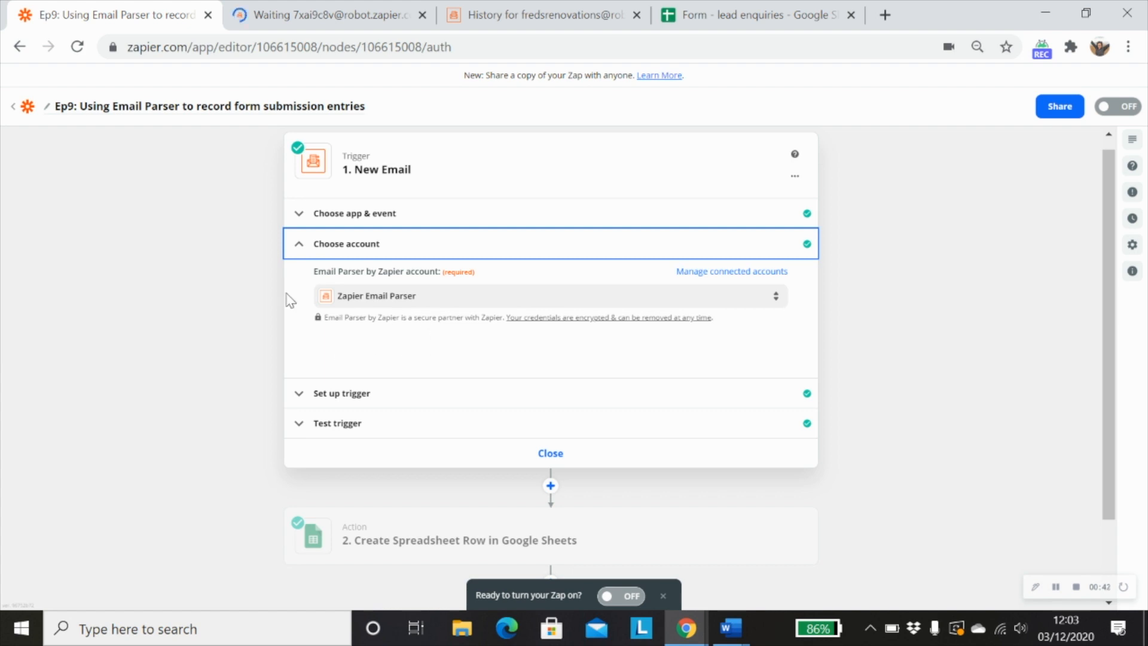
{"action": "mouse_move", "coordinate": [330, 15]}
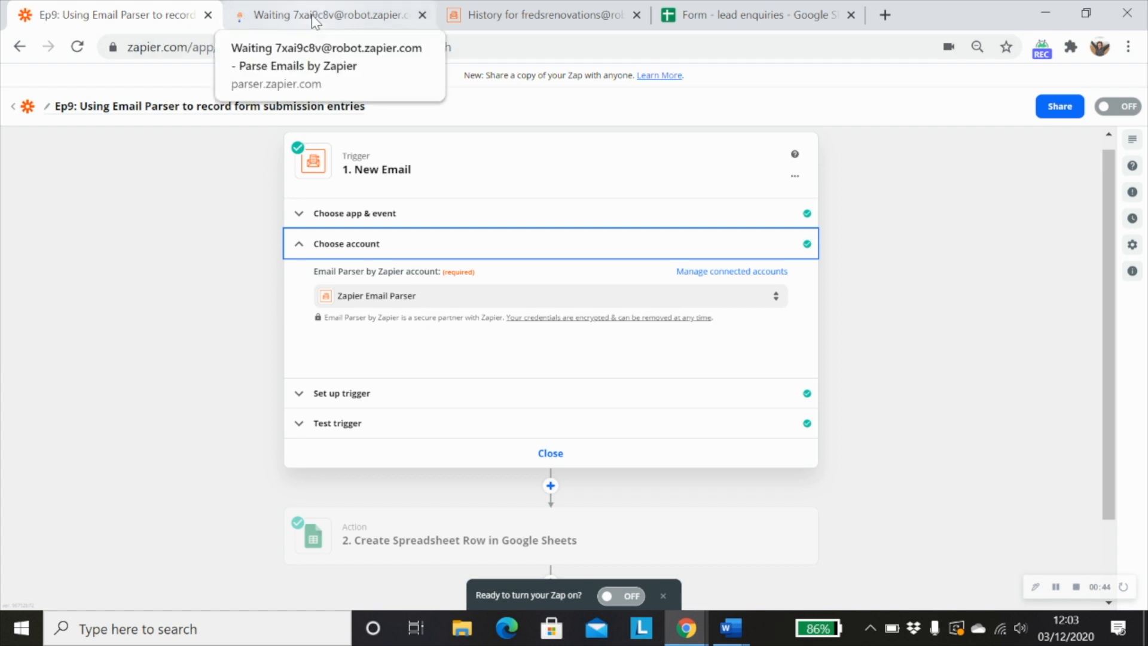
Switch to the Email Parser mailbox page waiting for a new email to arrive.
{"action": "left_click", "coordinate": [330, 14]}
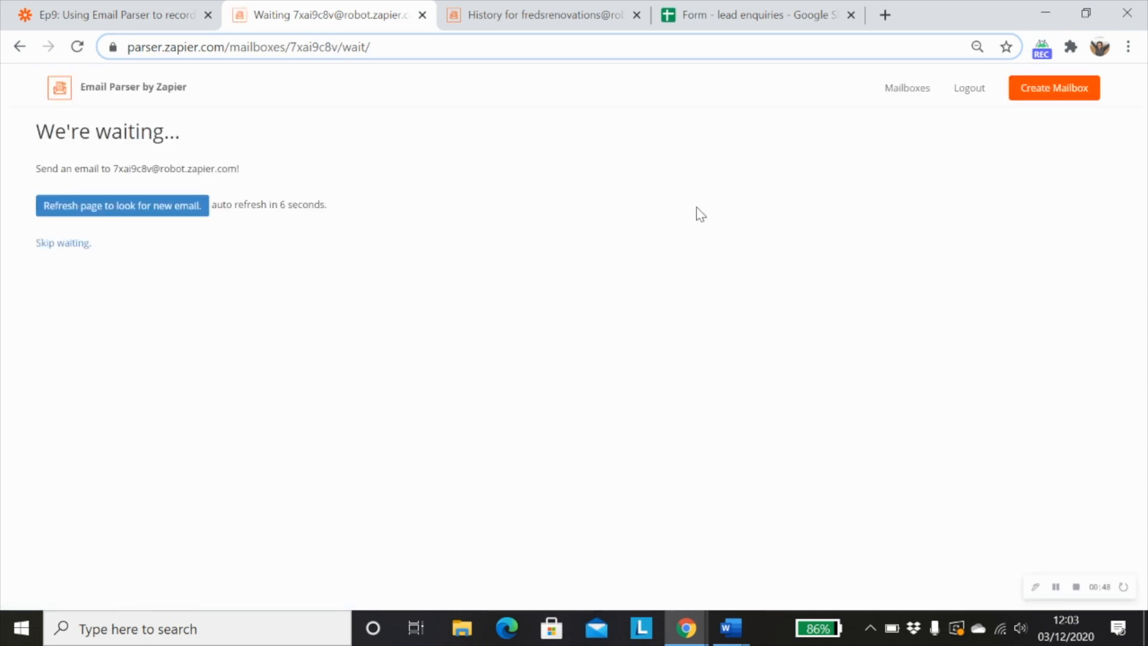
{"action": "mouse_move", "coordinate": [1065, 99]}
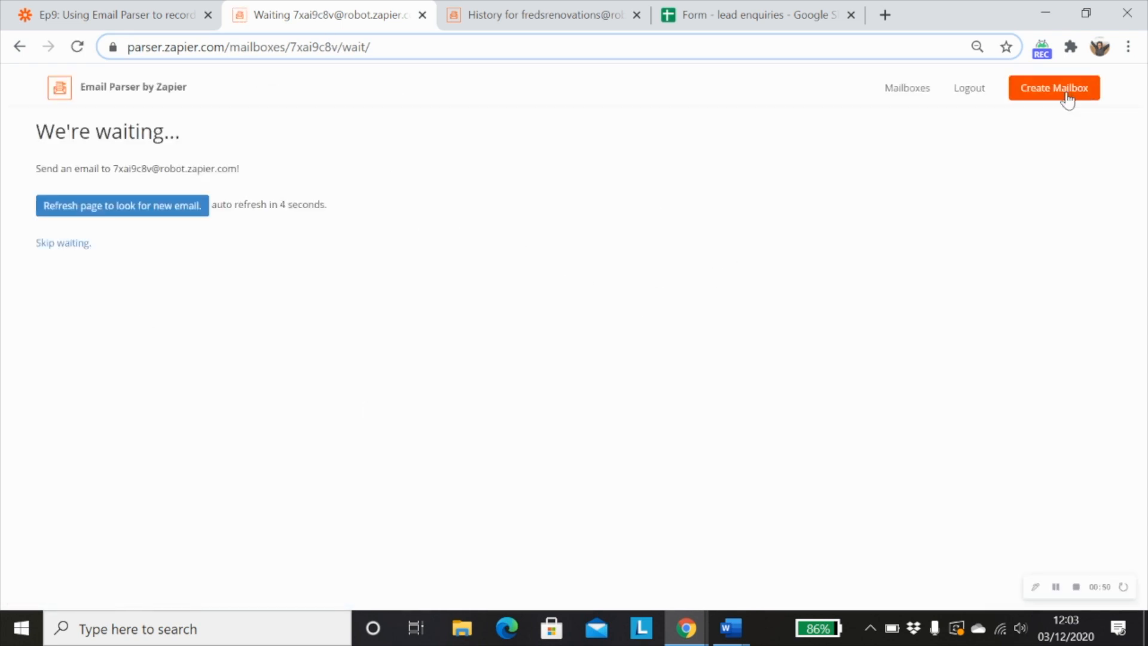
{"action": "mouse_move", "coordinate": [213, 115]}
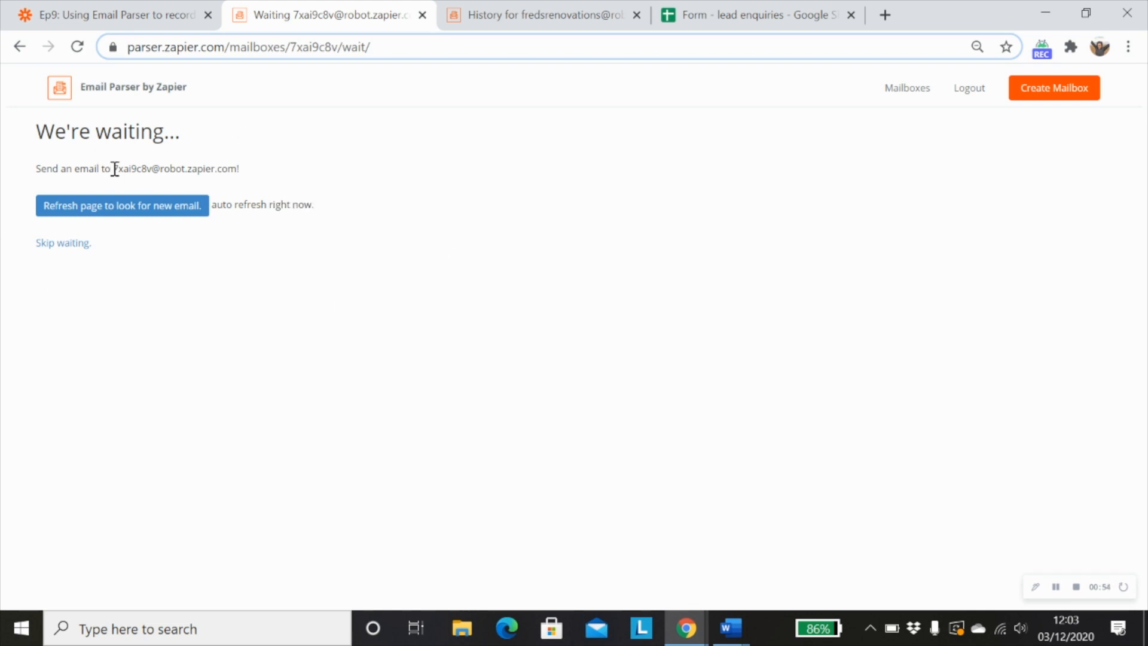
{"action": "left_click", "coordinate": [122, 206]}
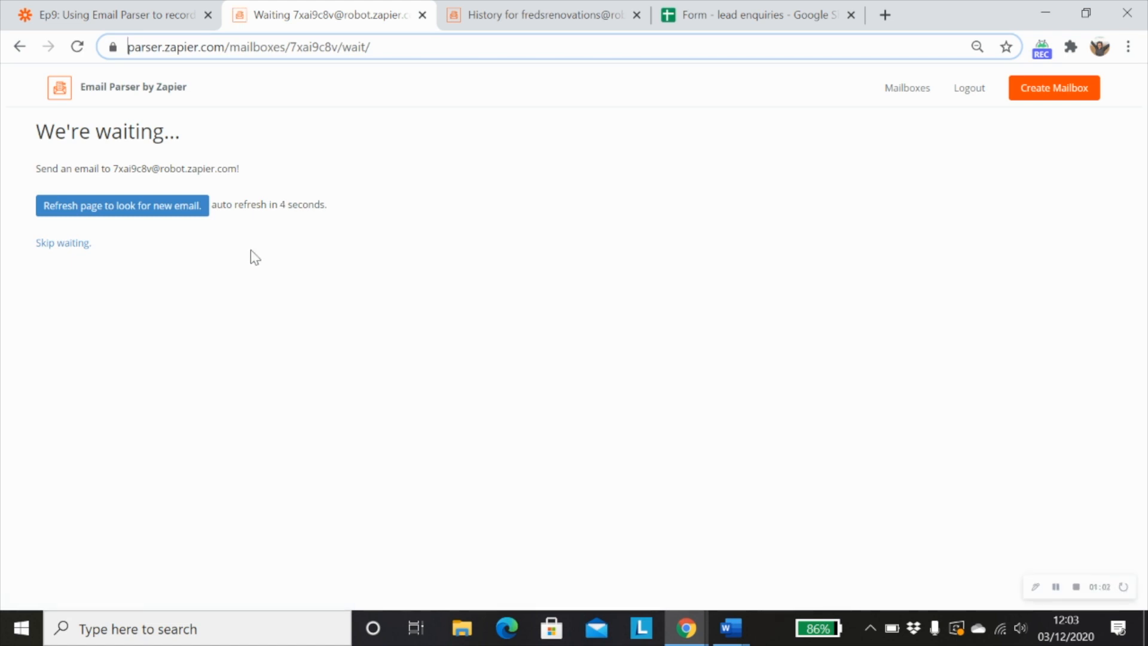
{"action": "mouse_move", "coordinate": [162, 379]}
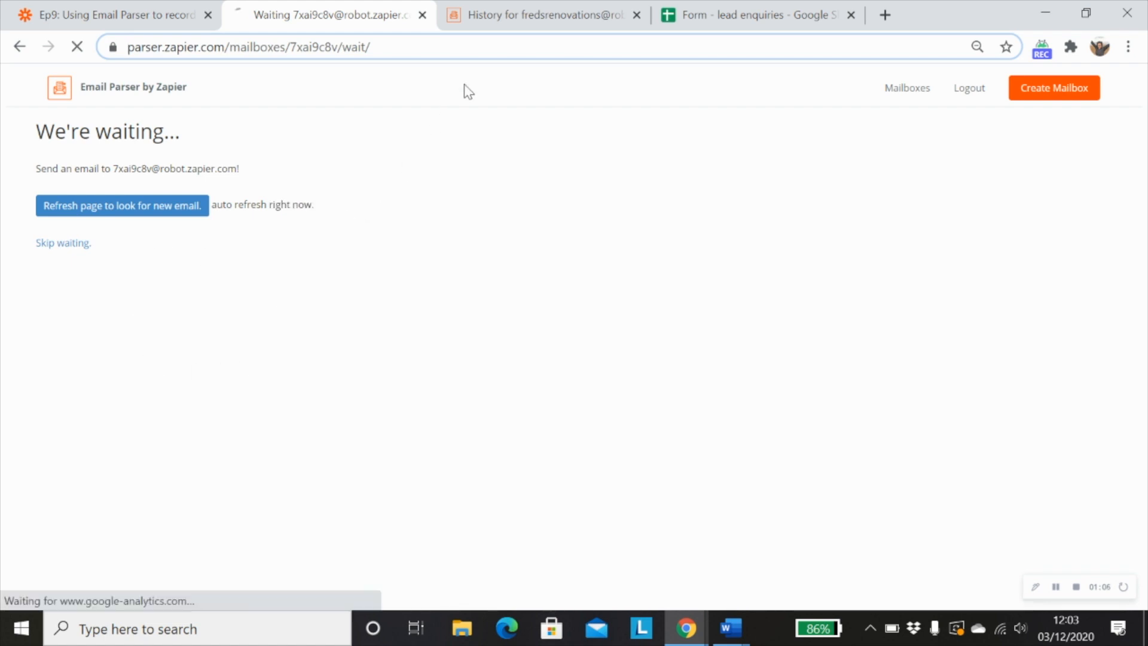
{"action": "mouse_move", "coordinate": [507, 15]}
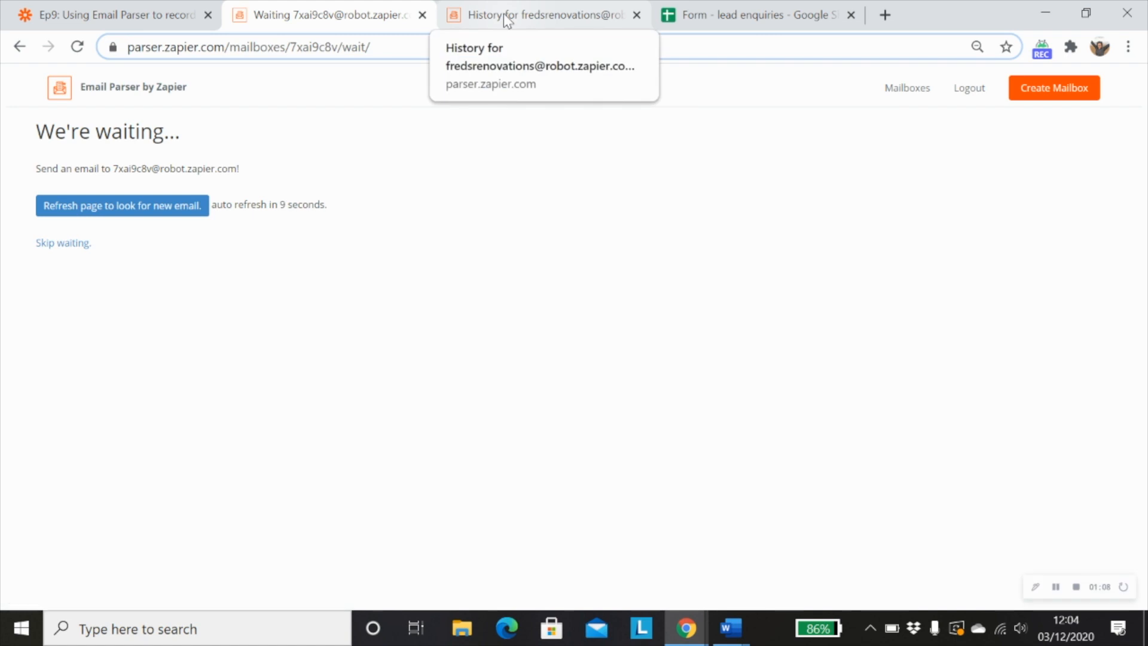
{"action": "mouse_move", "coordinate": [469, 203]}
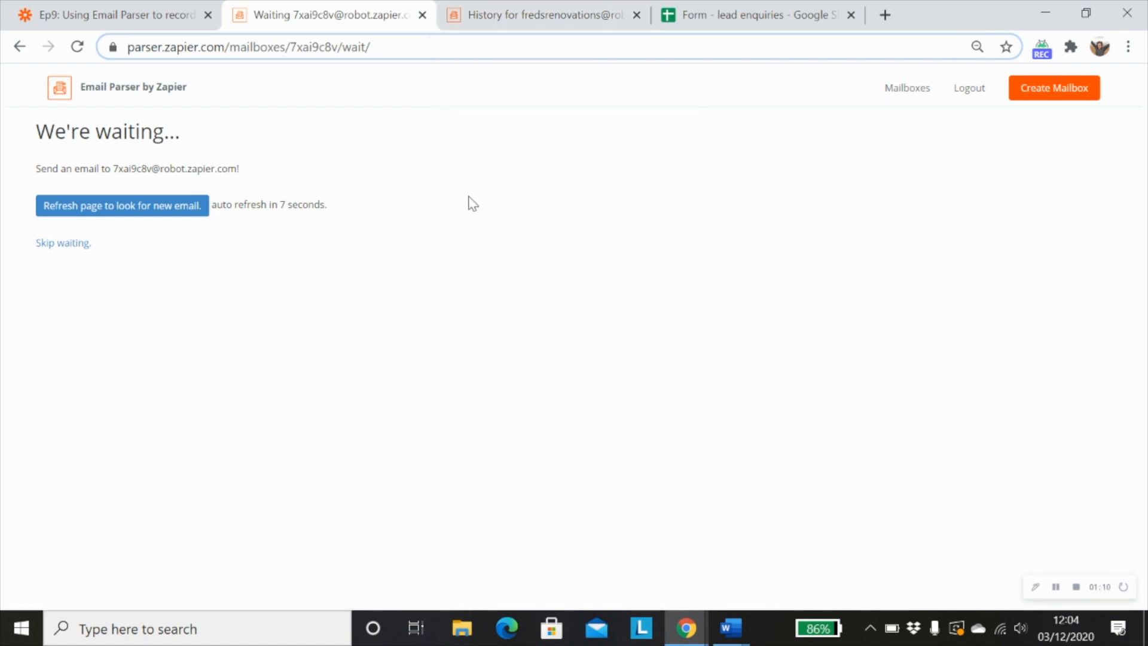
View the kelly form email's template in History with name, phone, email, address and services placeholders.
{"action": "left_click", "coordinate": [542, 15]}
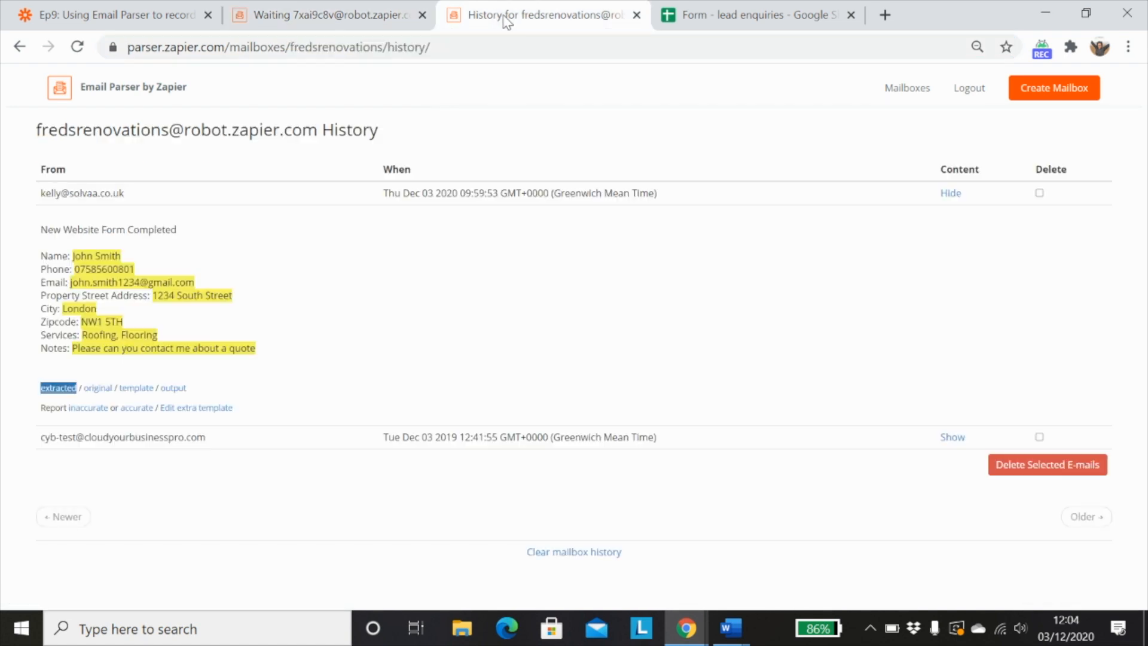
{"action": "mouse_move", "coordinate": [244, 324]}
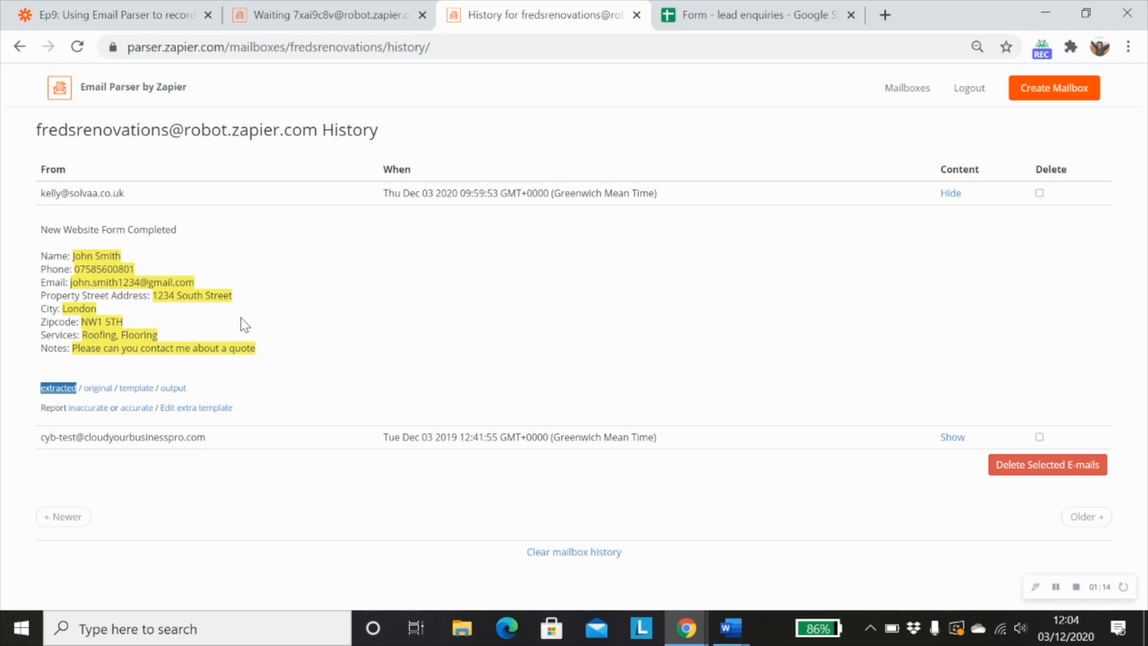
{"action": "mouse_move", "coordinate": [75, 256]}
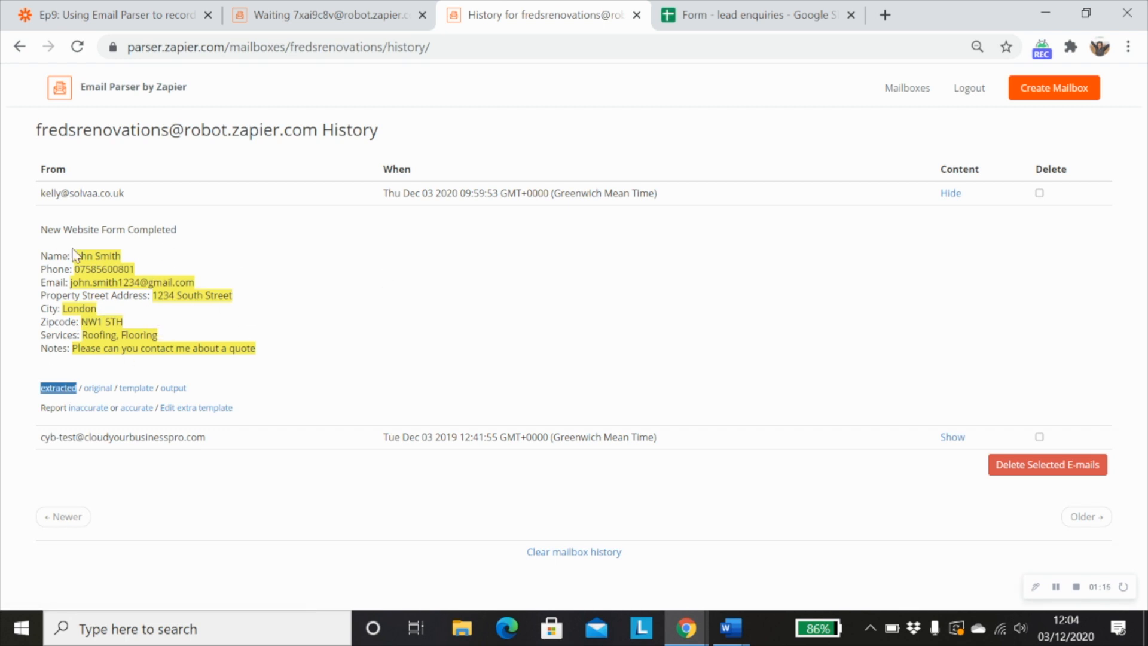
{"action": "mouse_move", "coordinate": [297, 359]}
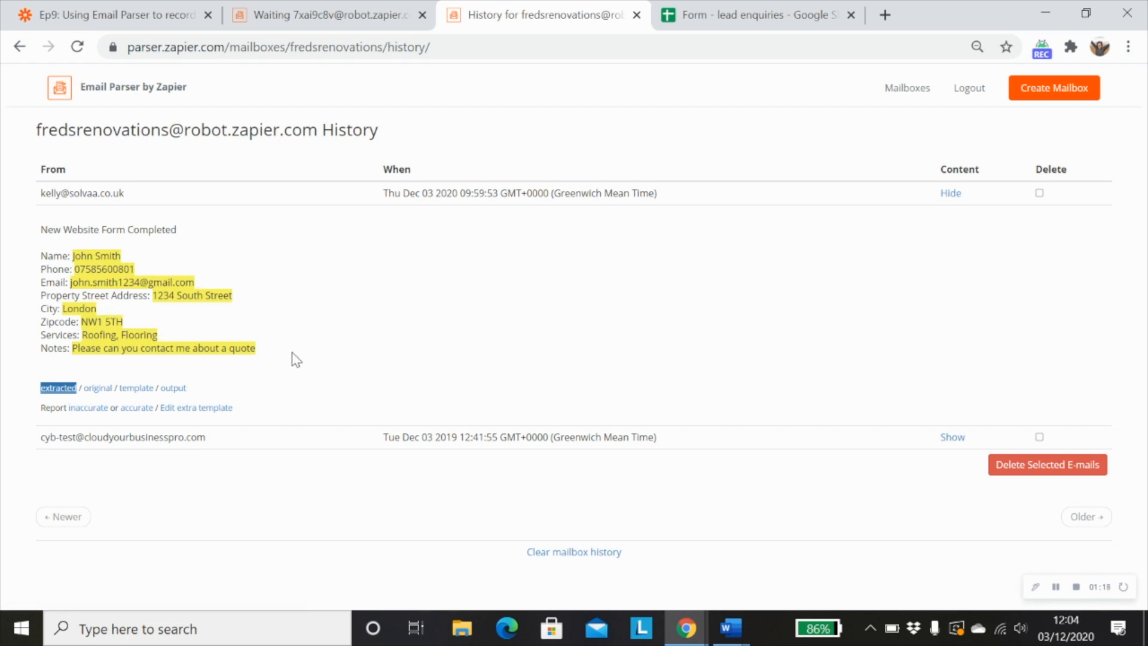
{"action": "mouse_move", "coordinate": [139, 396]}
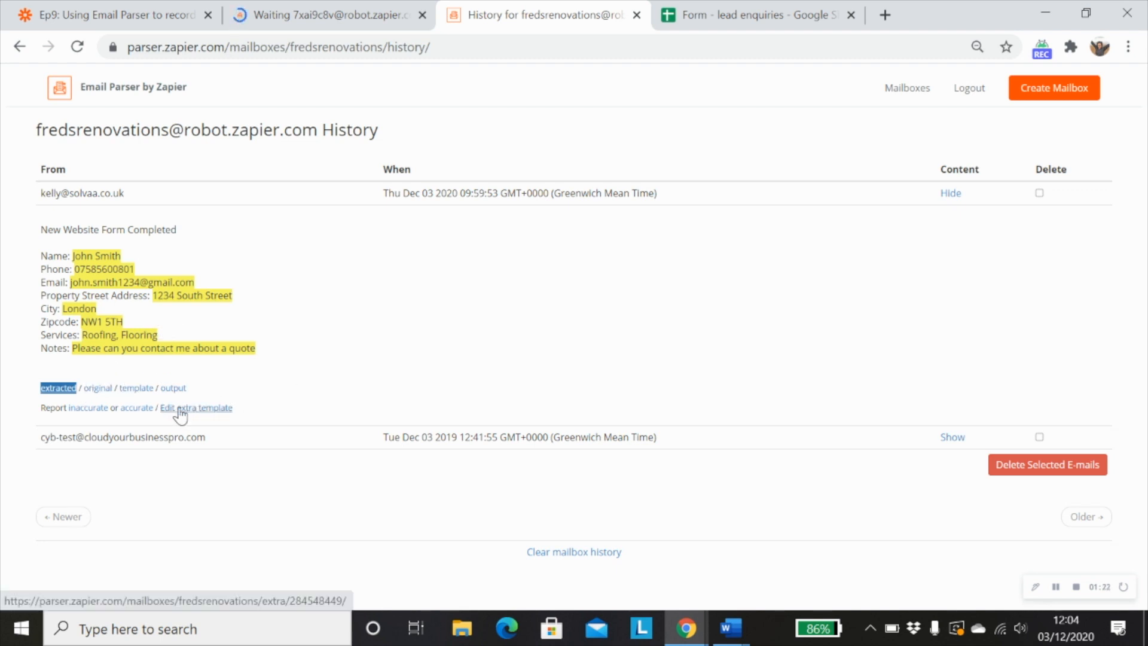
{"action": "left_click", "coordinate": [135, 387]}
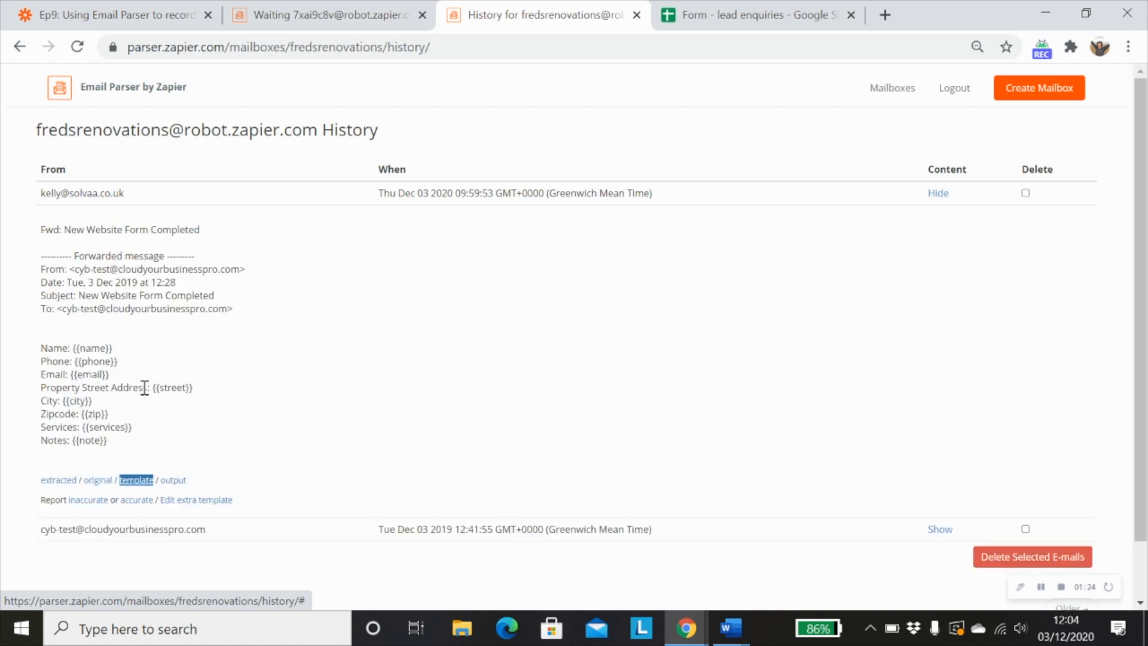
{"action": "scroll", "scroll_direction": "down", "scroll_amount": 3}
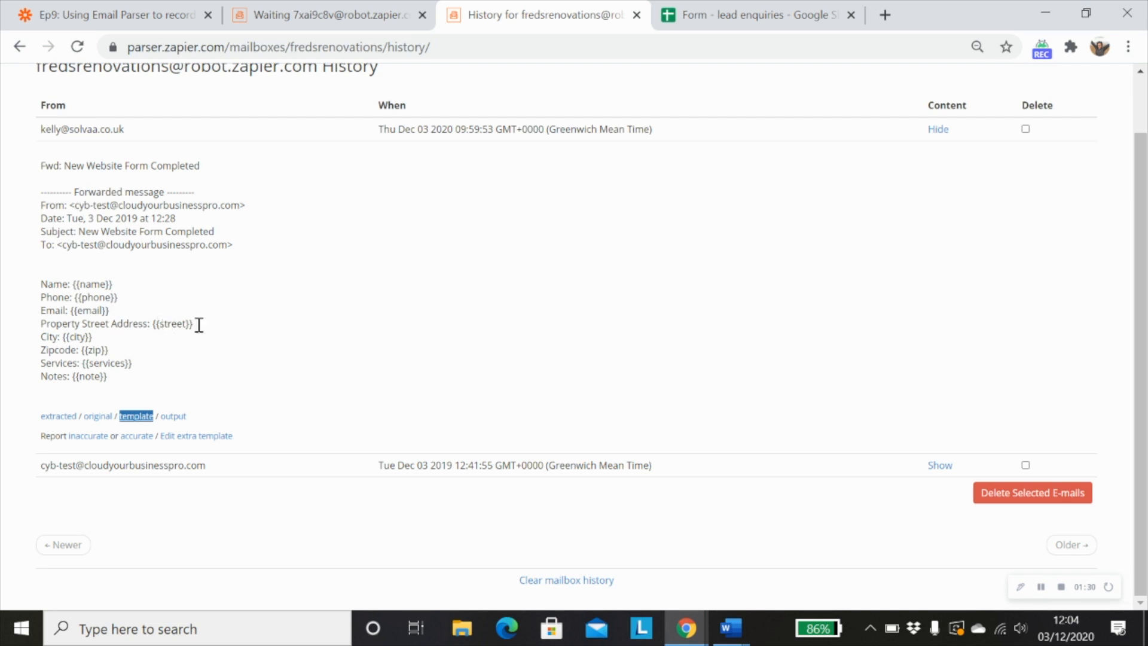
{"action": "mouse_move", "coordinate": [79, 336]}
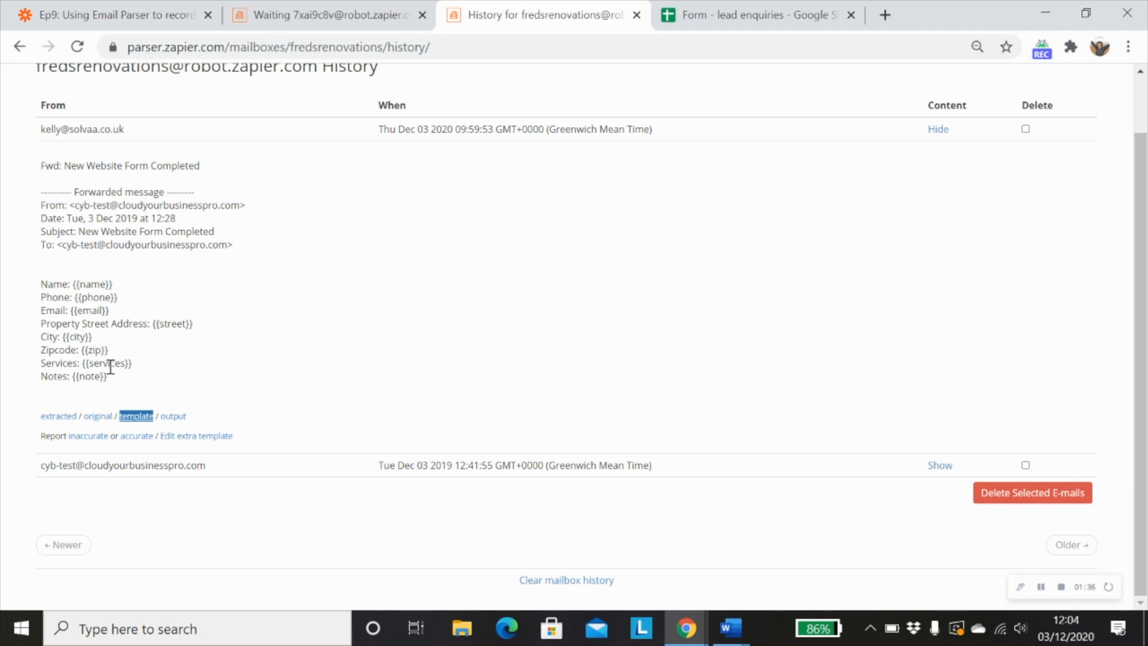
{"action": "mouse_move", "coordinate": [189, 343]}
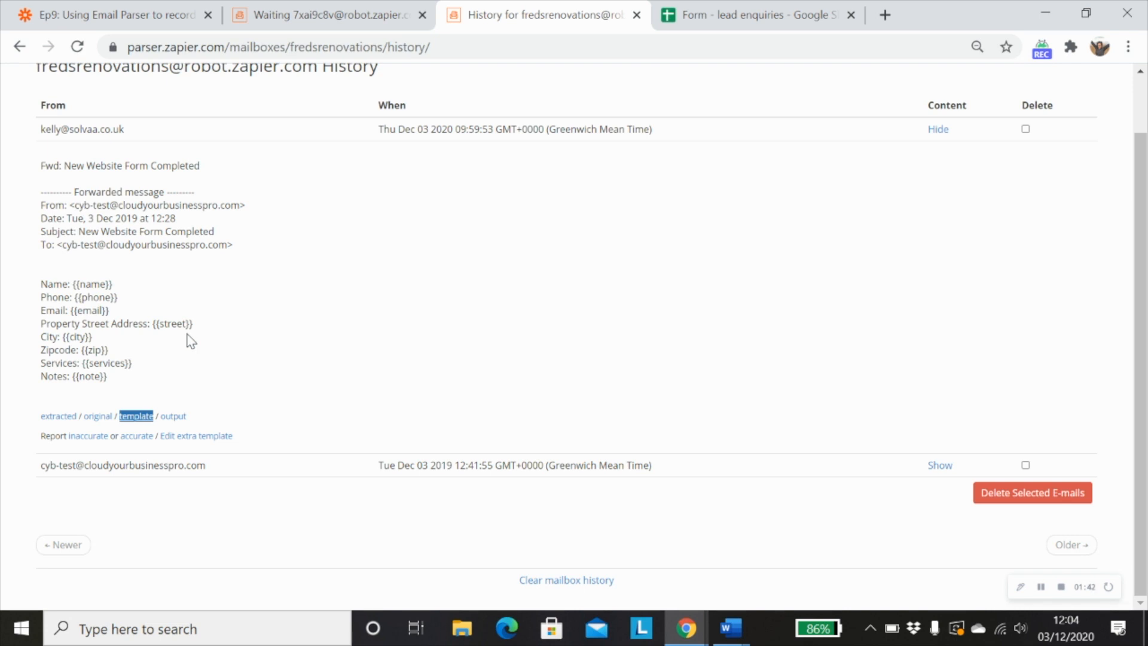
{"action": "mouse_move", "coordinate": [268, 351]}
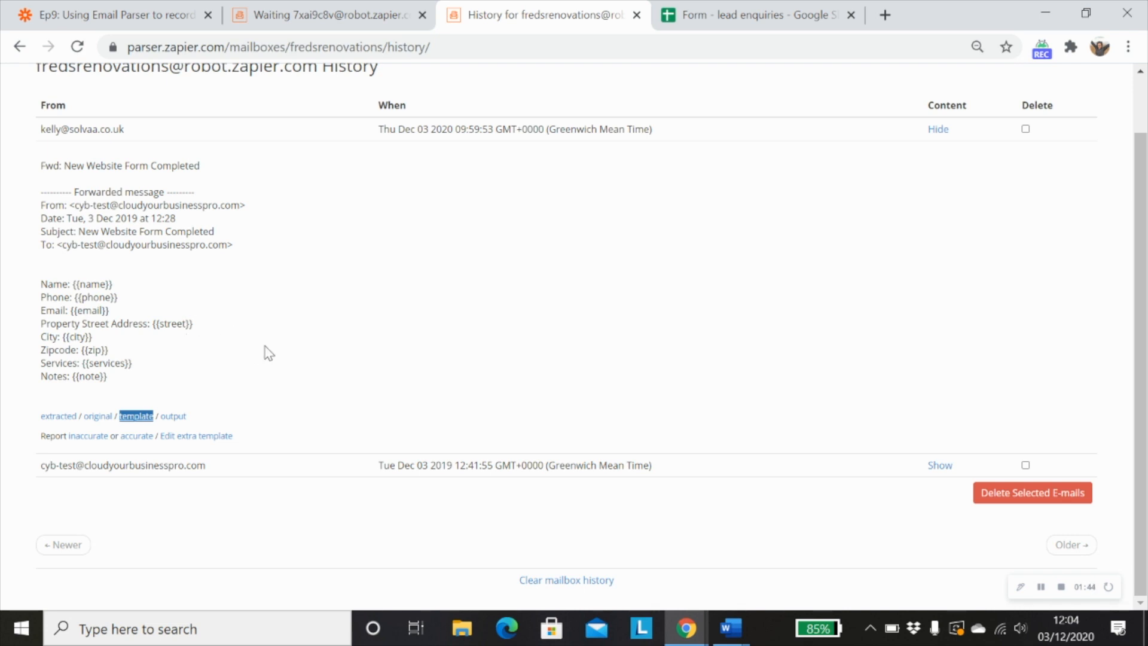
{"action": "mouse_move", "coordinate": [108, 286]}
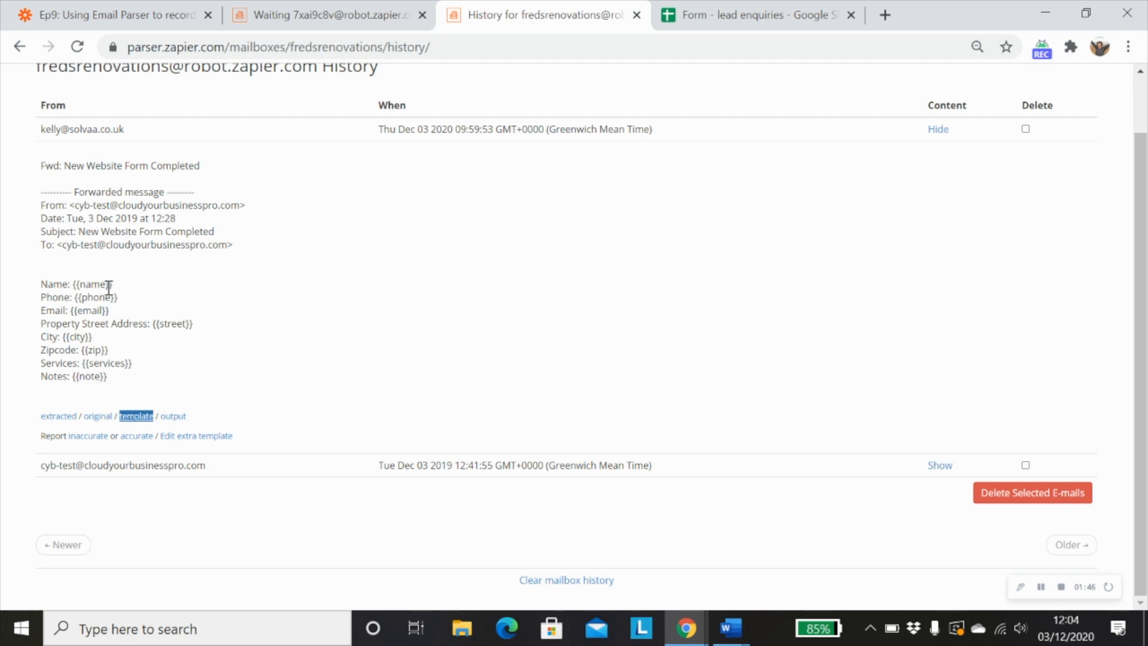
Start an extra template and mark John Smith as the {{name}} placeholder.
{"action": "left_click", "coordinate": [194, 436]}
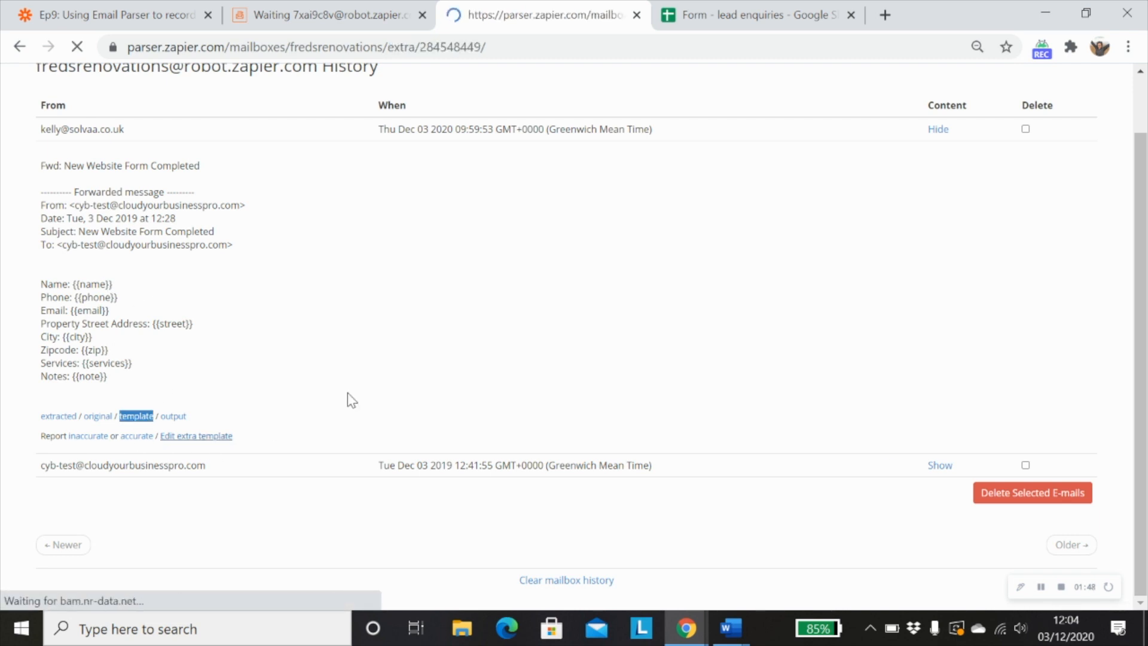
{"action": "left_click", "coordinate": [195, 435]}
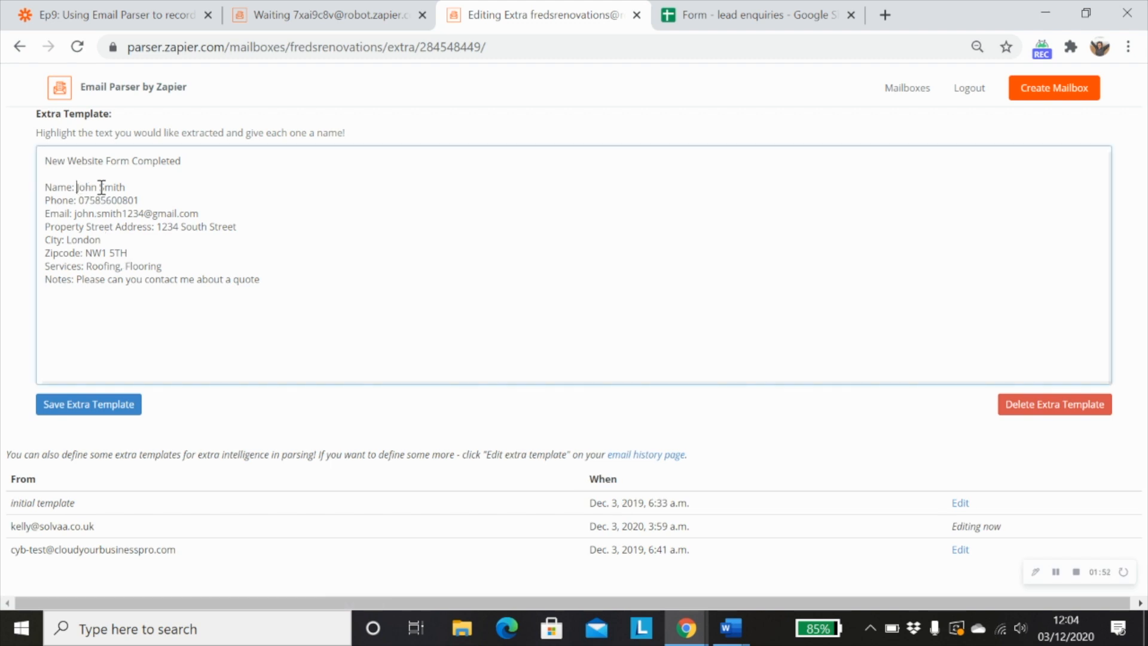
{"action": "left_click_drag", "start_coordinate": [99, 187], "coordinate": [124, 187]}
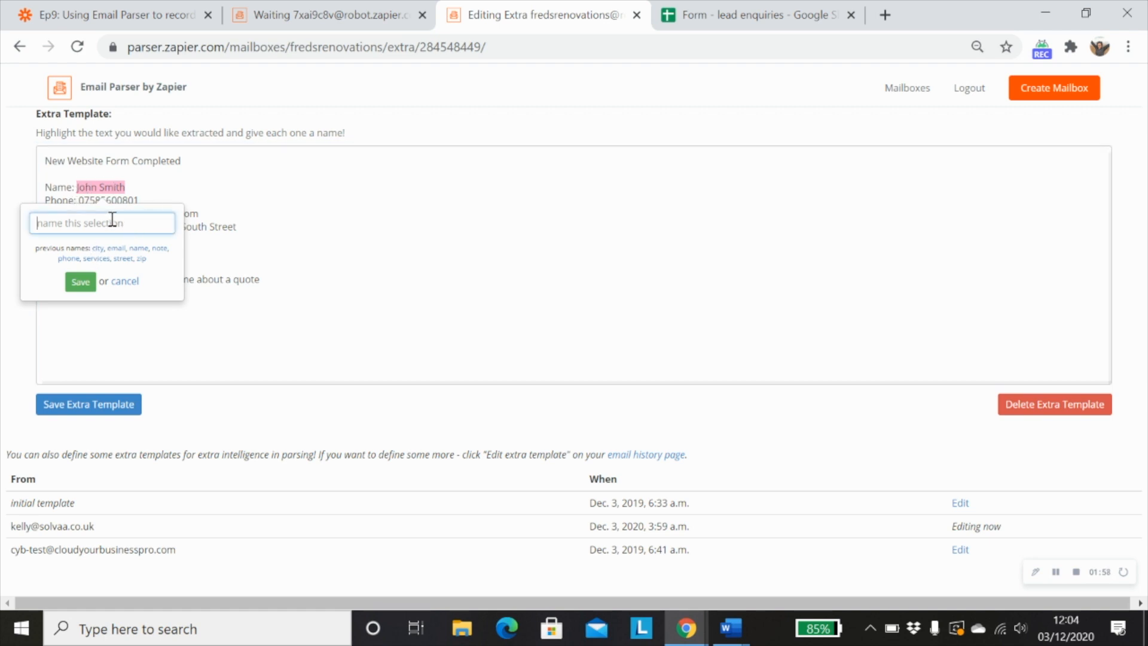
{"action": "mouse_move", "coordinate": [186, 229]}
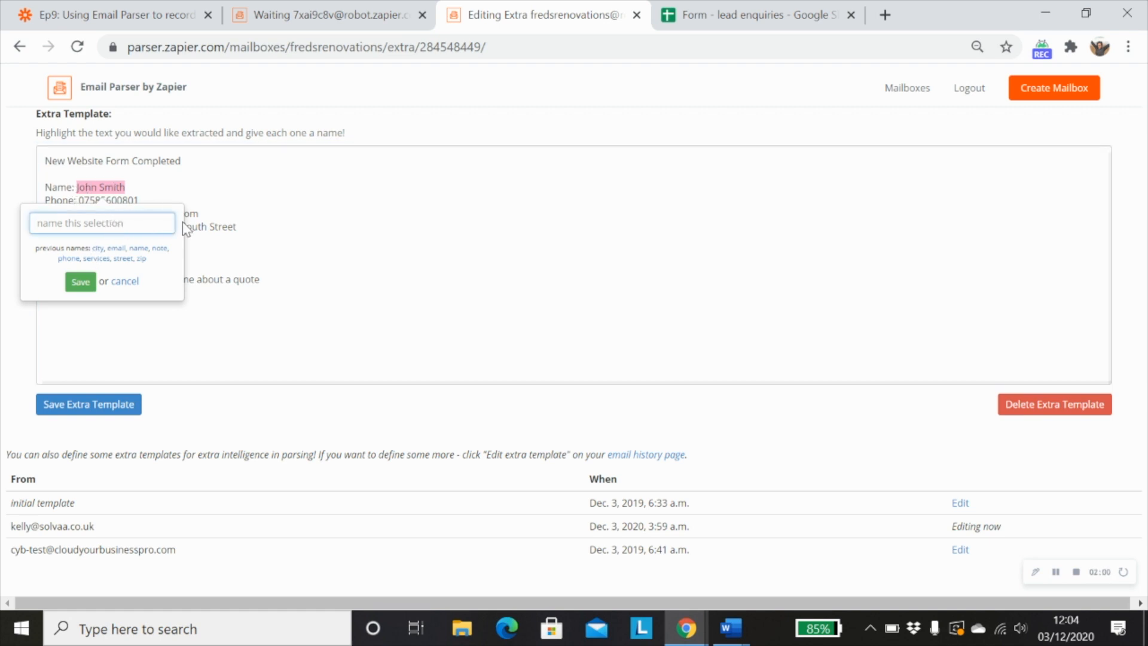
{"action": "mouse_move", "coordinate": [139, 256]}
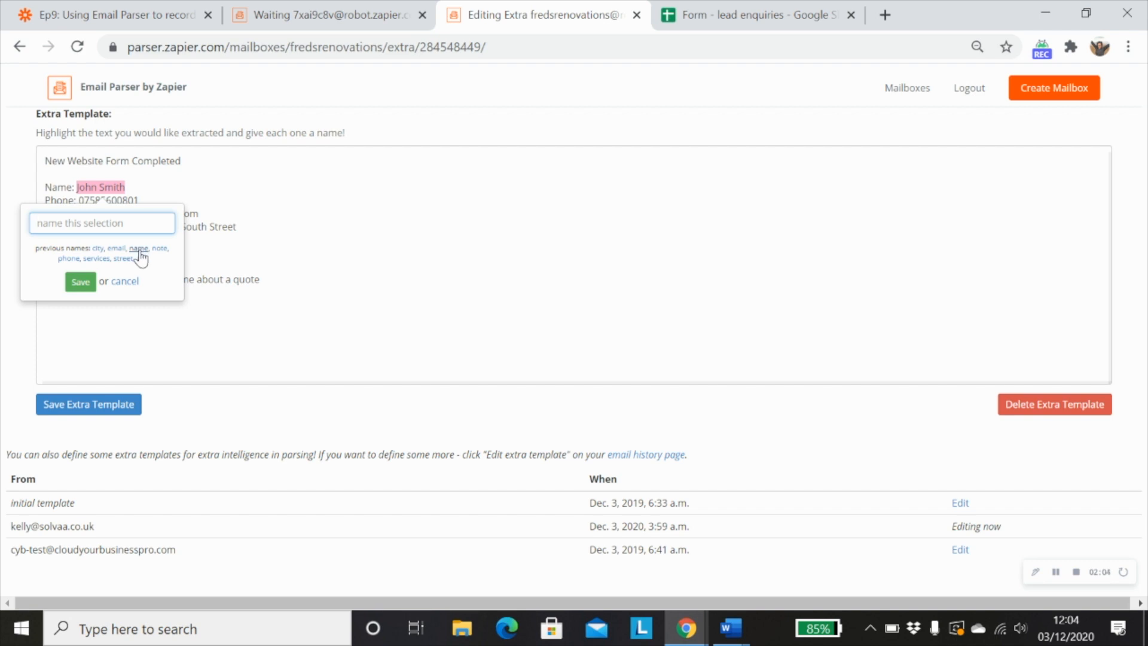
{"action": "left_click", "coordinate": [80, 281]}
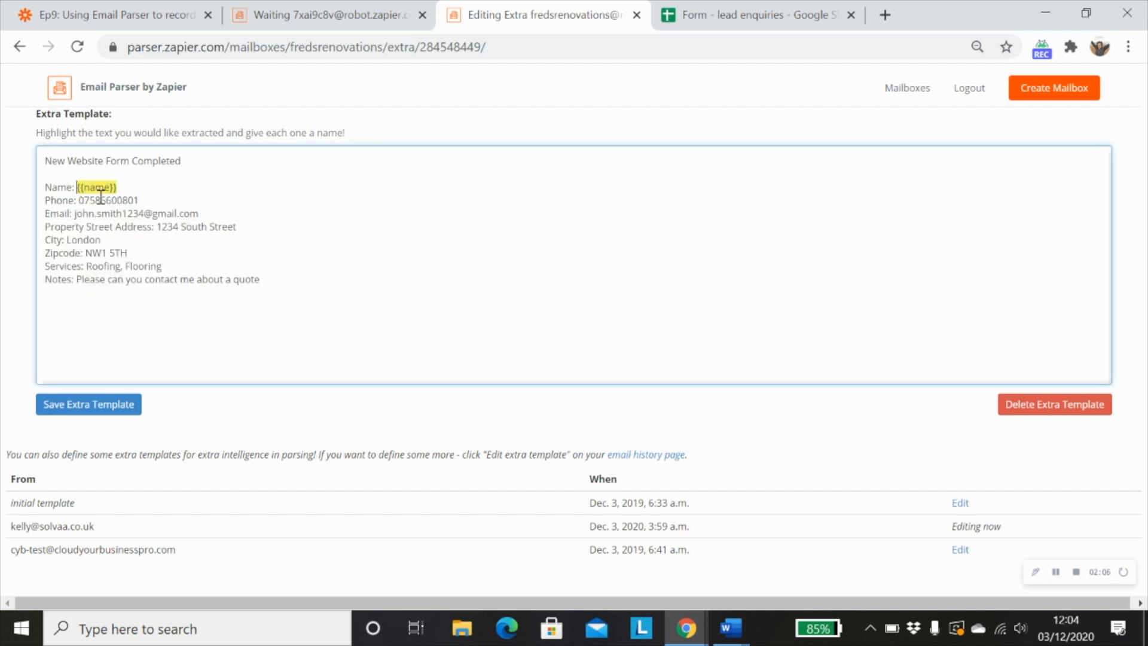
{"action": "mouse_move", "coordinate": [387, 307]}
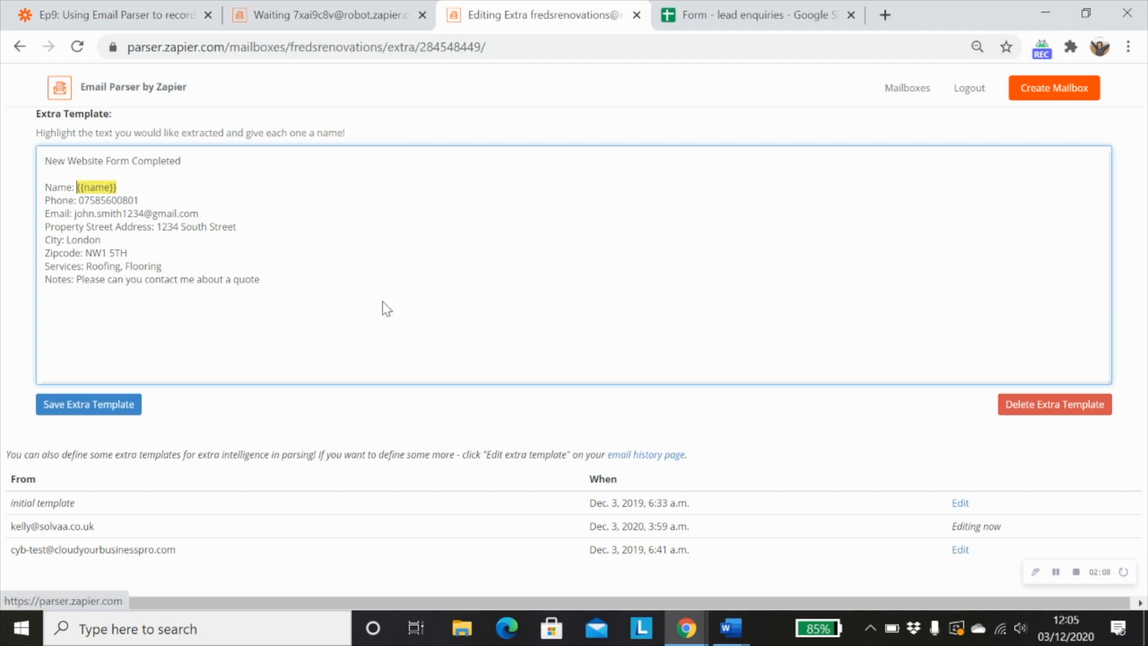
{"action": "mouse_move", "coordinate": [21, 47]}
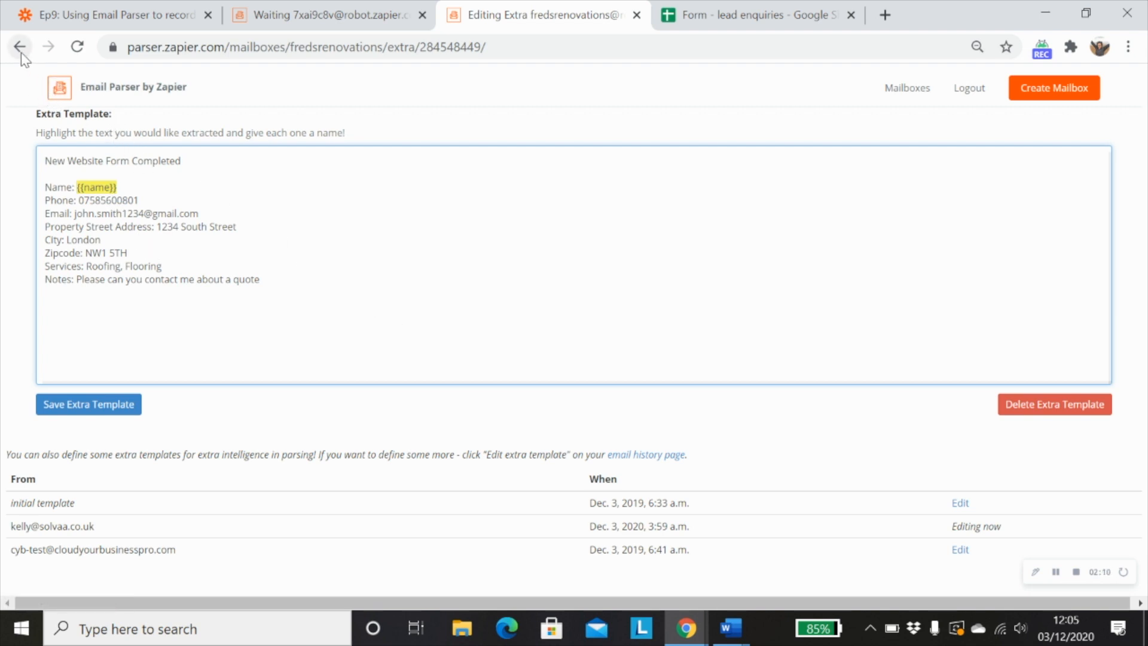
{"action": "mouse_move", "coordinate": [19, 47]}
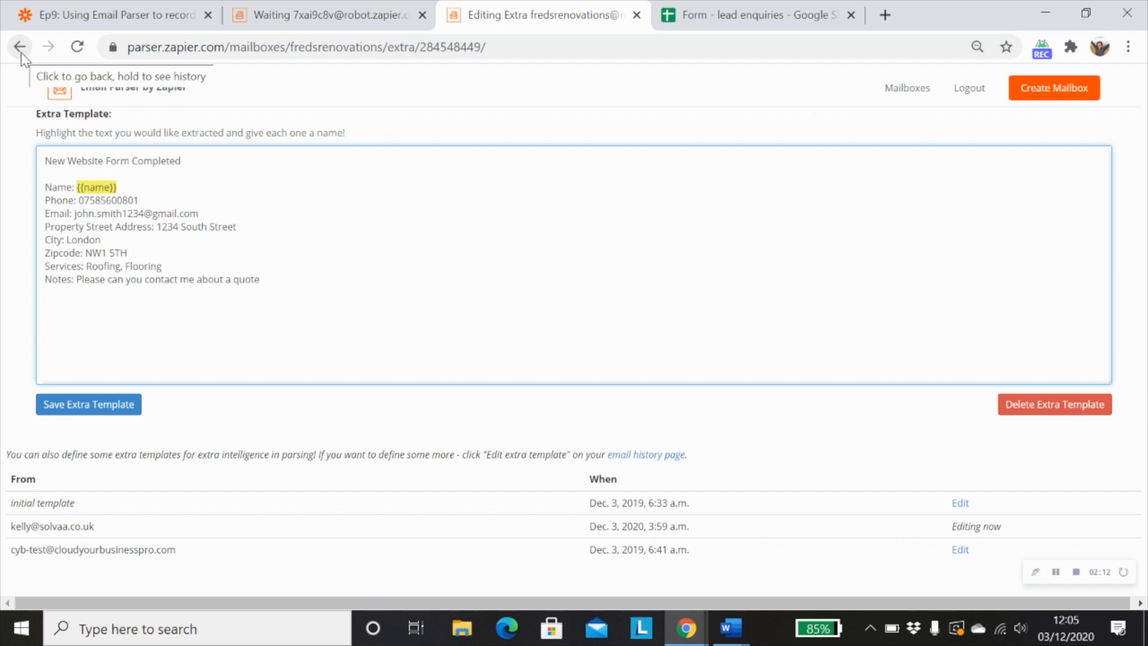
Return to the mailbox History showing the latest form email with extracted values highlighted.
{"action": "left_click", "coordinate": [19, 47]}
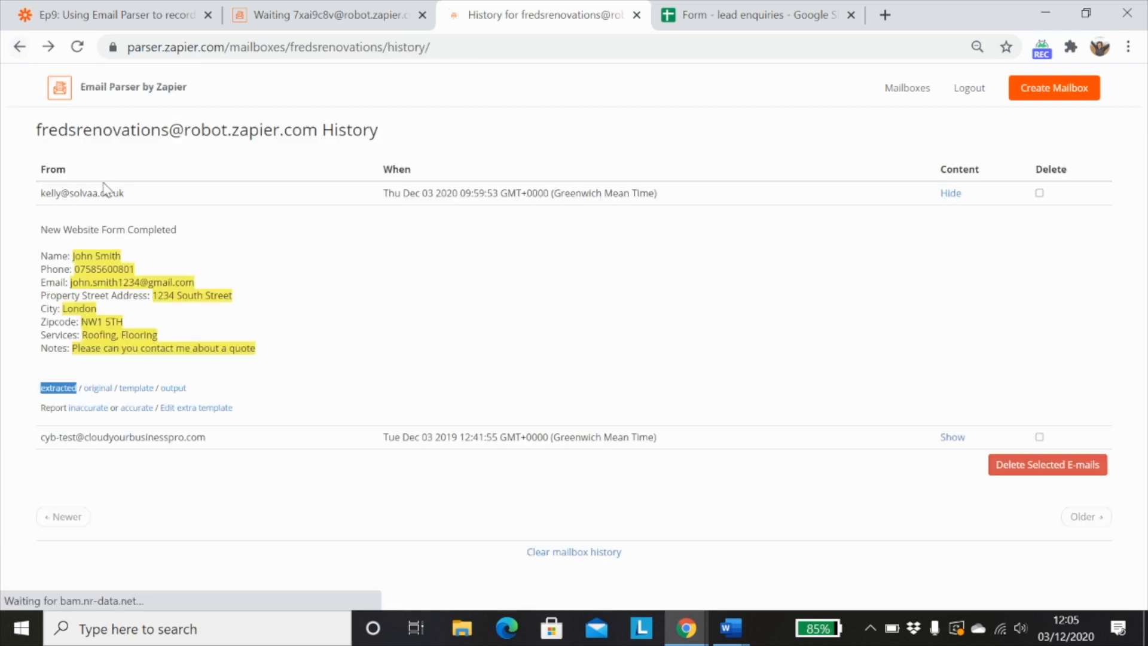
{"action": "mouse_move", "coordinate": [115, 282]}
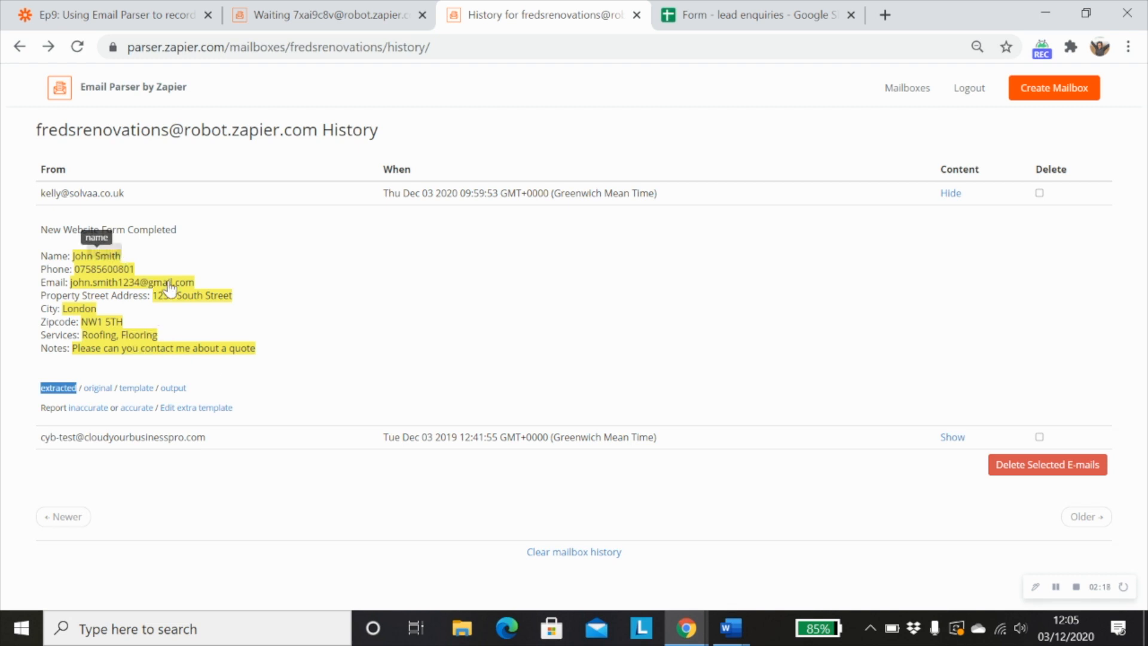
{"action": "mouse_move", "coordinate": [176, 351]}
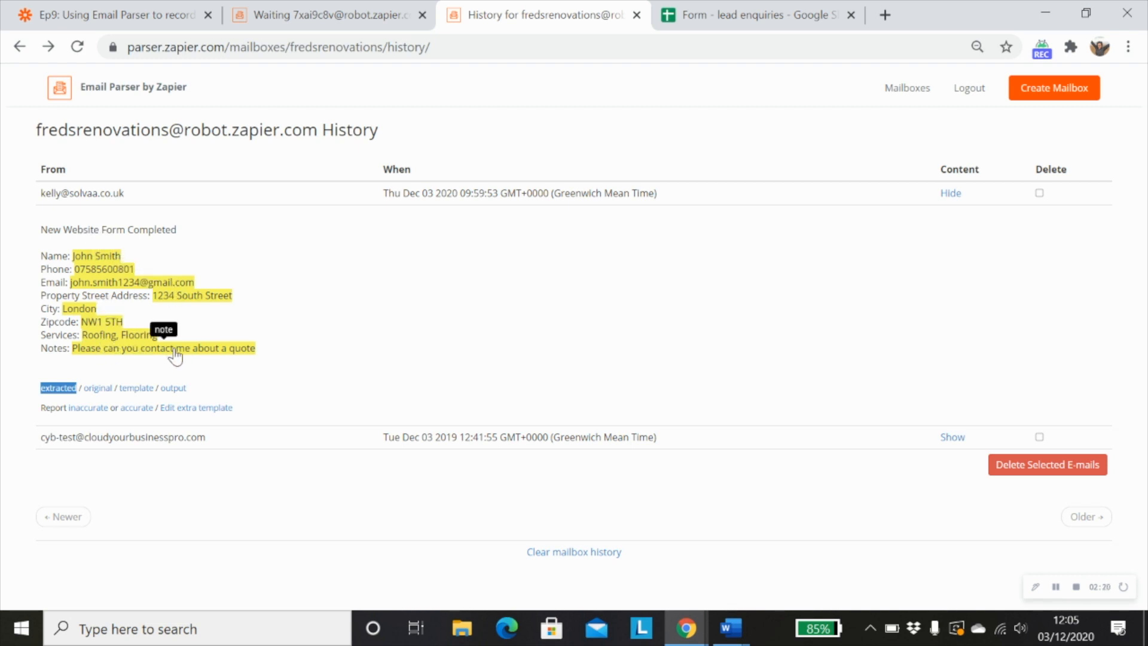
{"action": "mouse_move", "coordinate": [400, 339]}
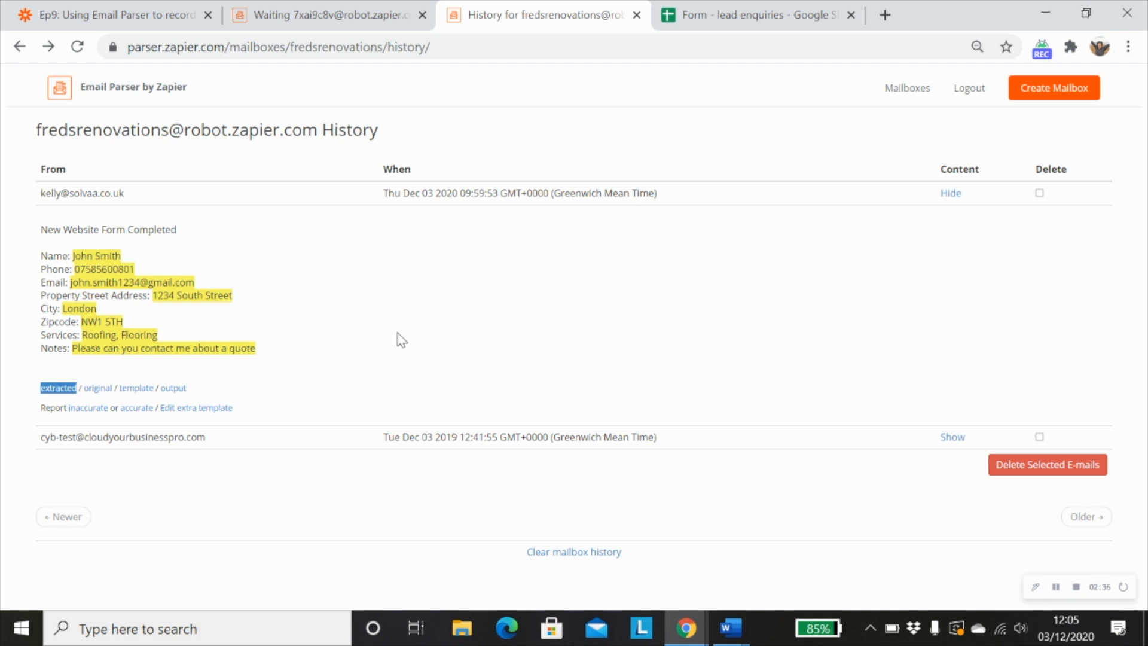
{"action": "mouse_move", "coordinate": [96, 269]}
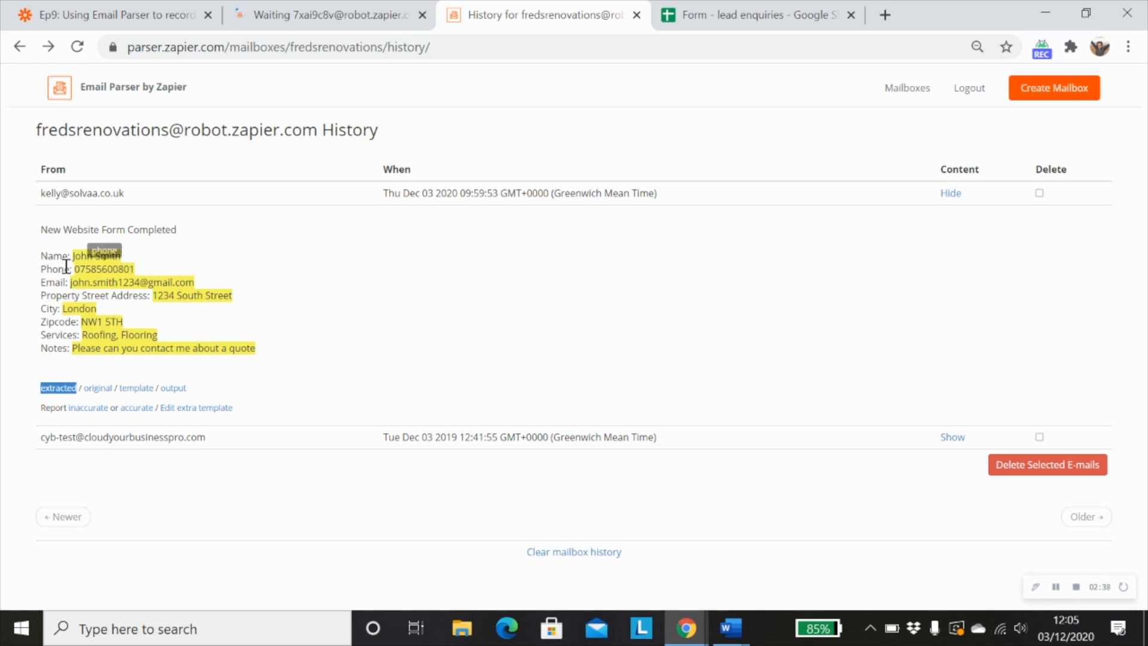
{"action": "mouse_move", "coordinate": [190, 314]}
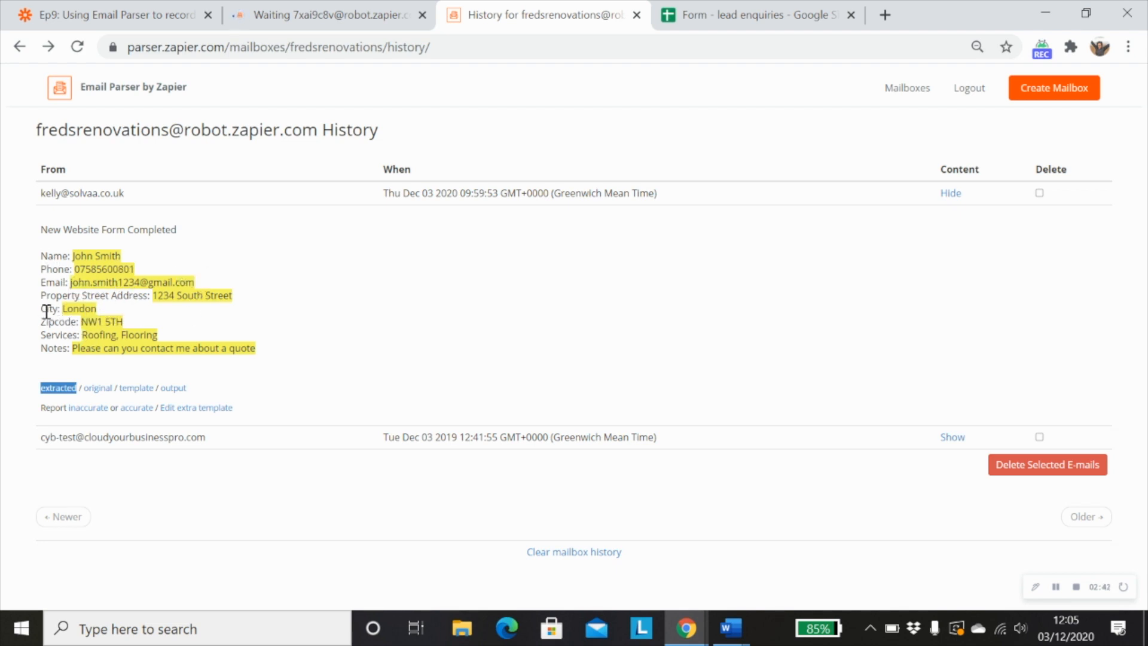
{"action": "mouse_move", "coordinate": [152, 265]}
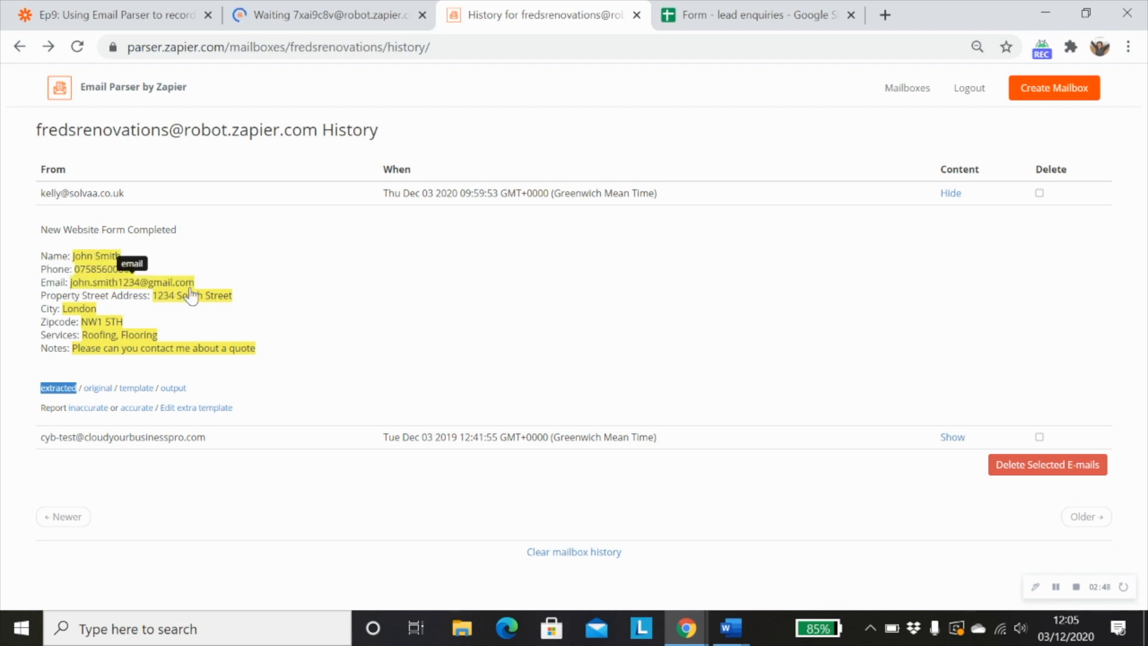
{"action": "mouse_move", "coordinate": [318, 350]}
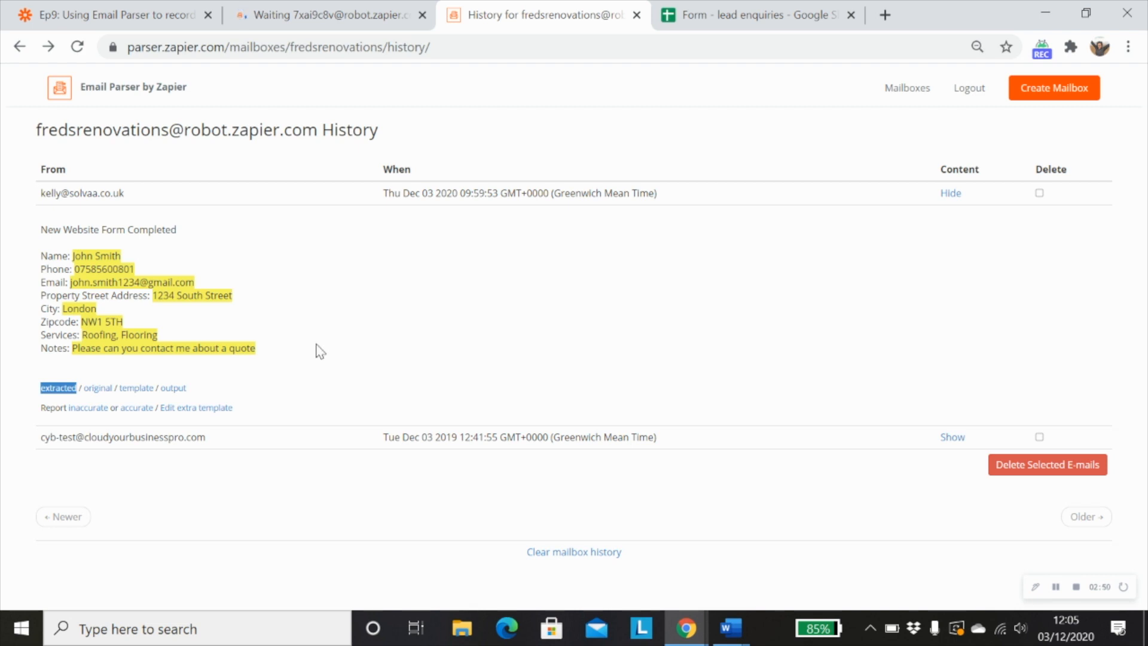
{"action": "mouse_move", "coordinate": [307, 380]}
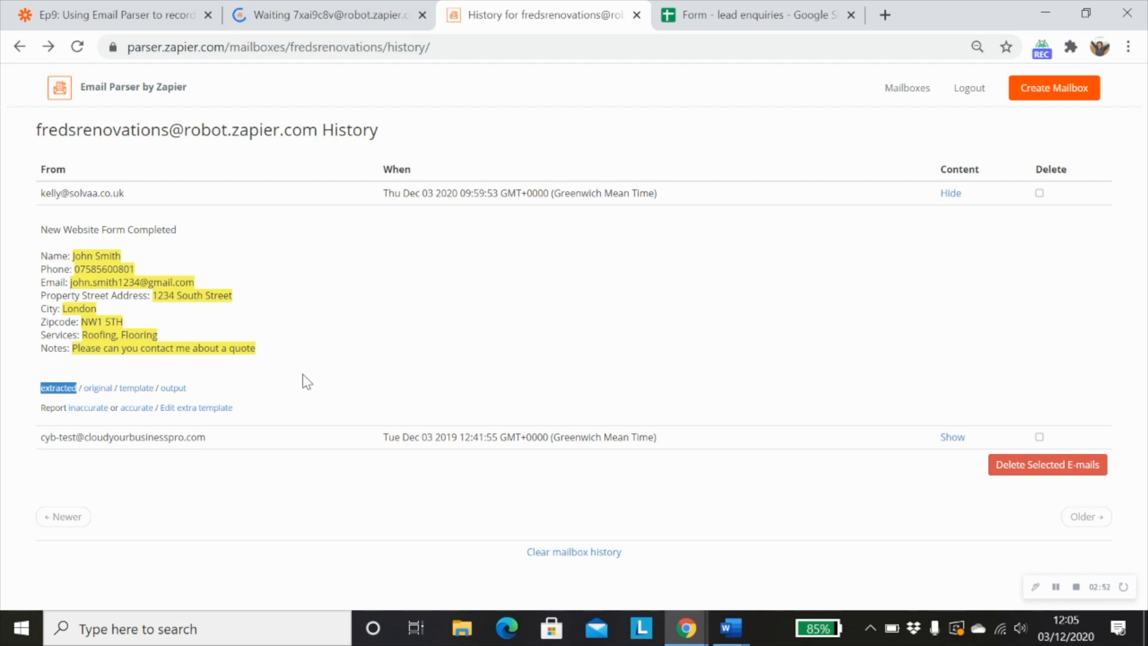
{"action": "mouse_move", "coordinate": [194, 342]}
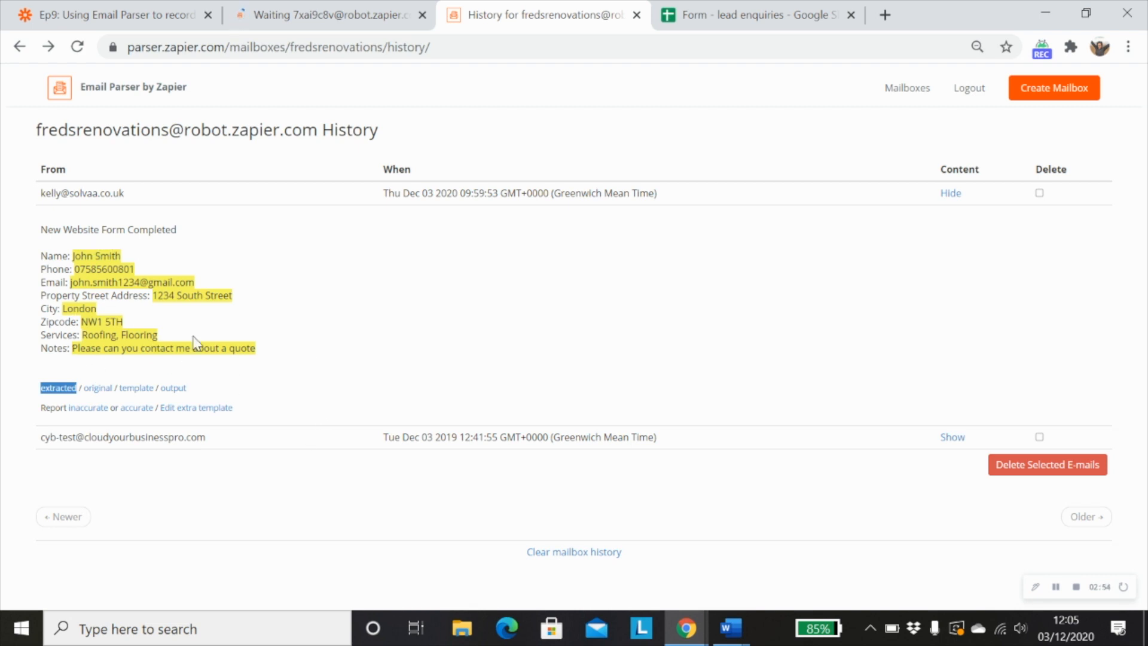
{"action": "mouse_move", "coordinate": [345, 340]}
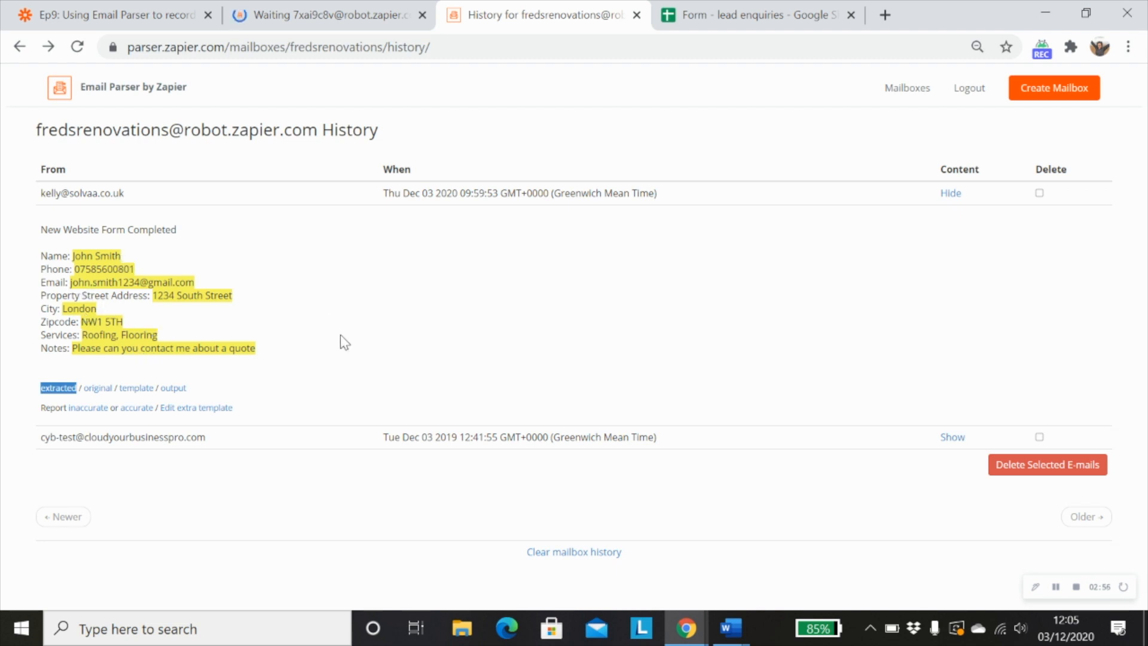
{"action": "mouse_move", "coordinate": [355, 339]}
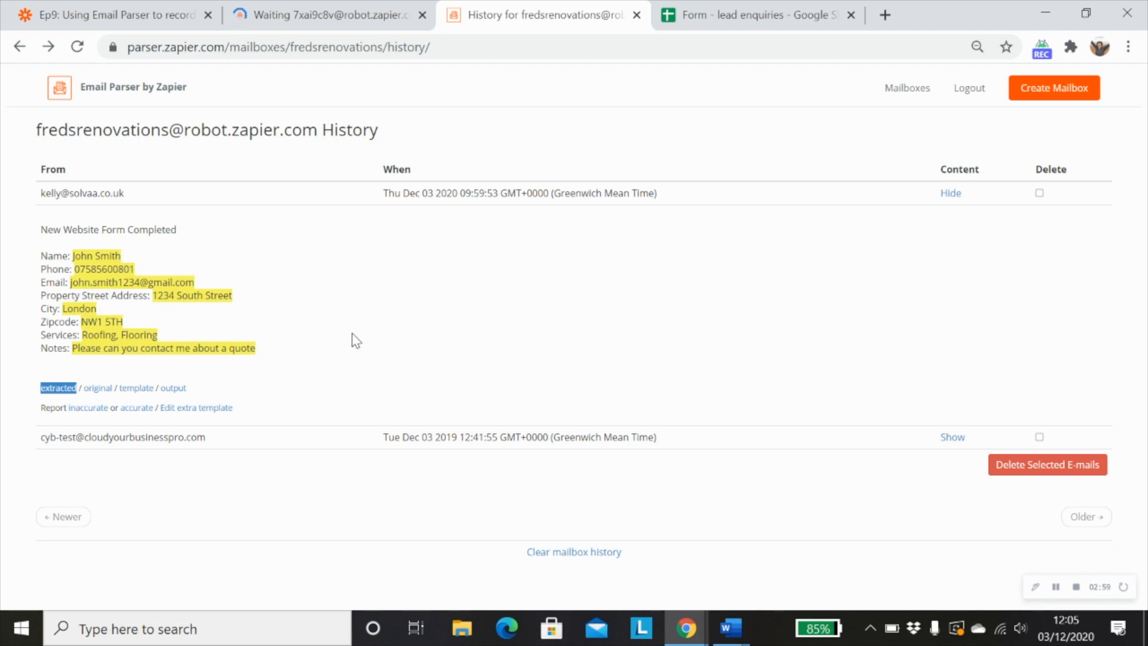
{"action": "mouse_move", "coordinate": [223, 254]}
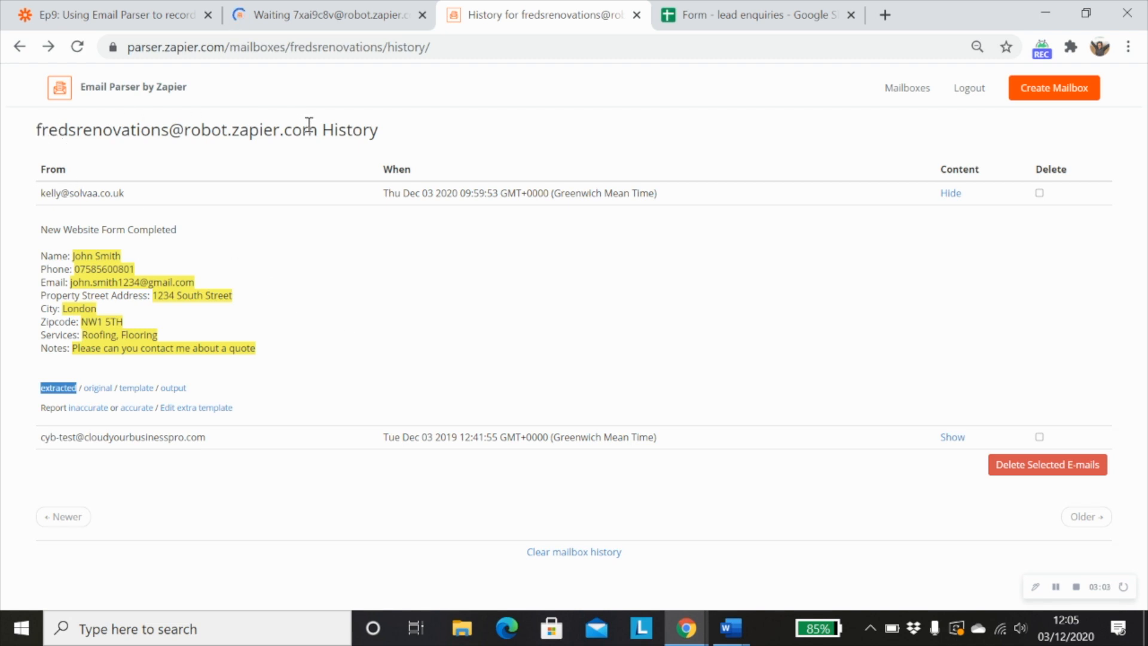
{"action": "mouse_move", "coordinate": [359, 231]}
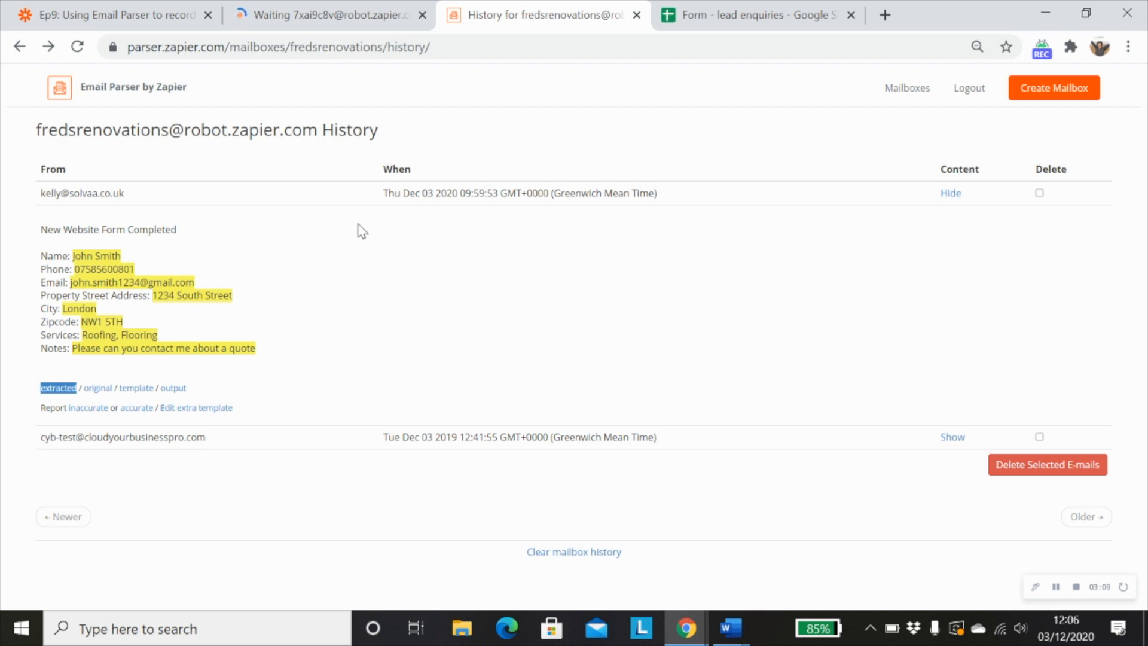
{"action": "mouse_move", "coordinate": [257, 325]}
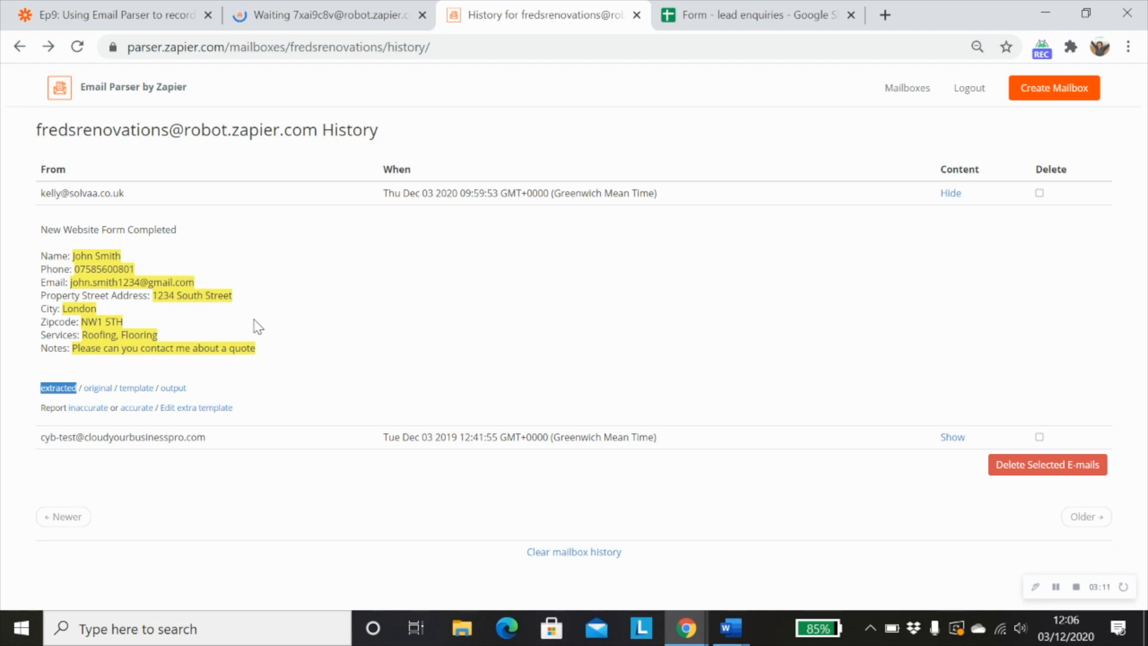
{"action": "mouse_move", "coordinate": [351, 351]}
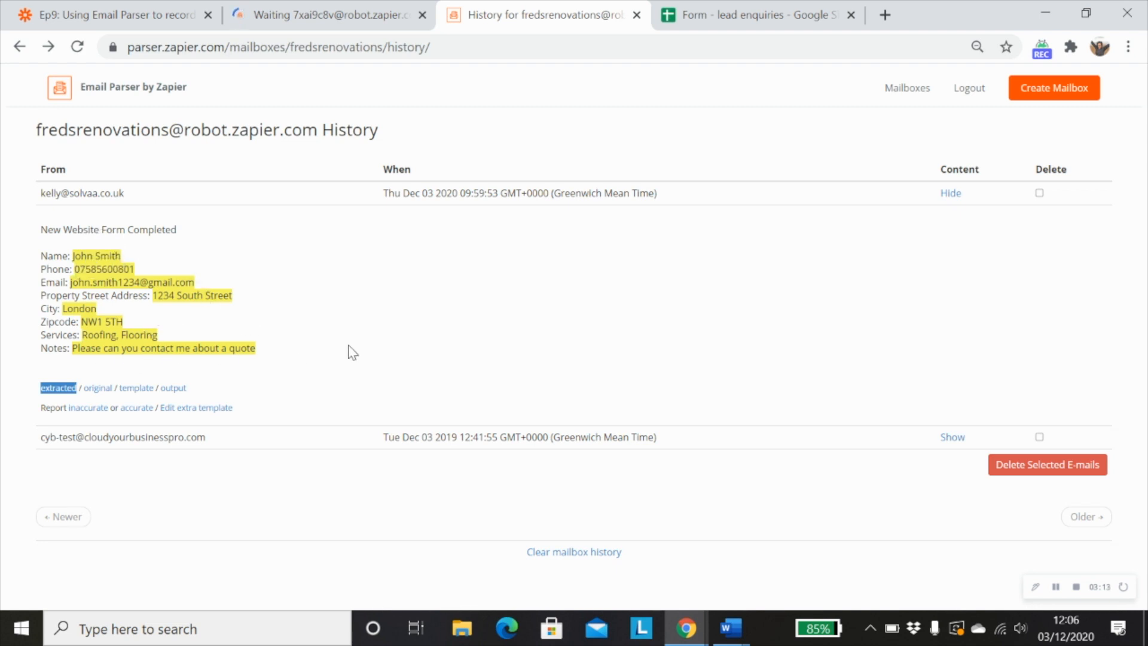
{"action": "mouse_move", "coordinate": [472, 337]}
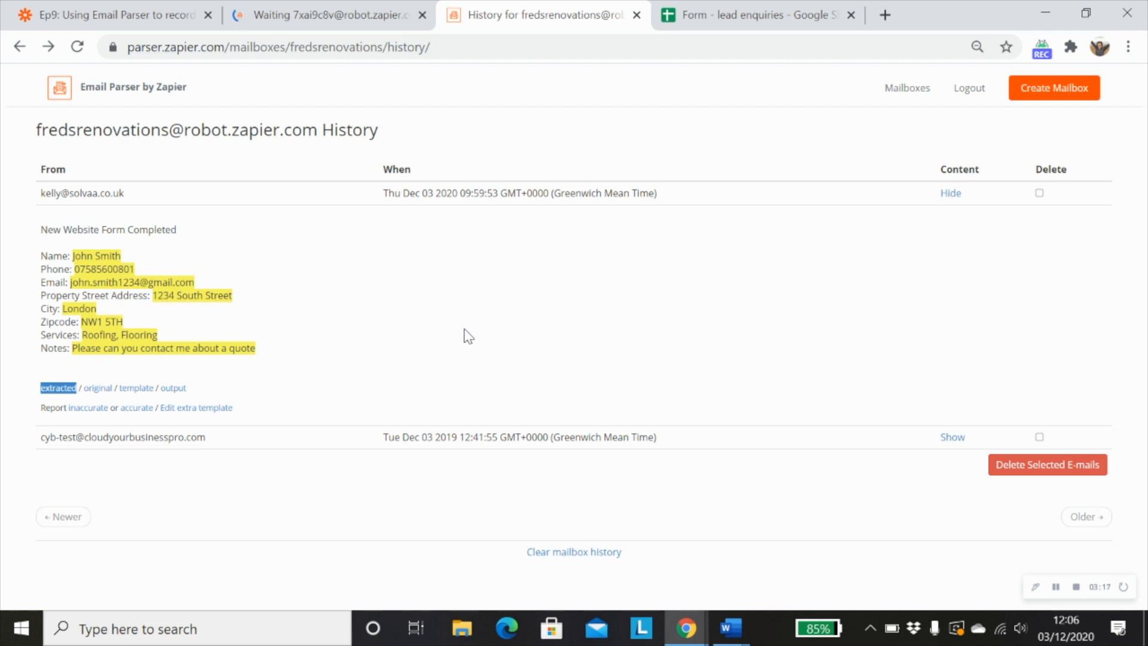
{"action": "mouse_move", "coordinate": [389, 392]}
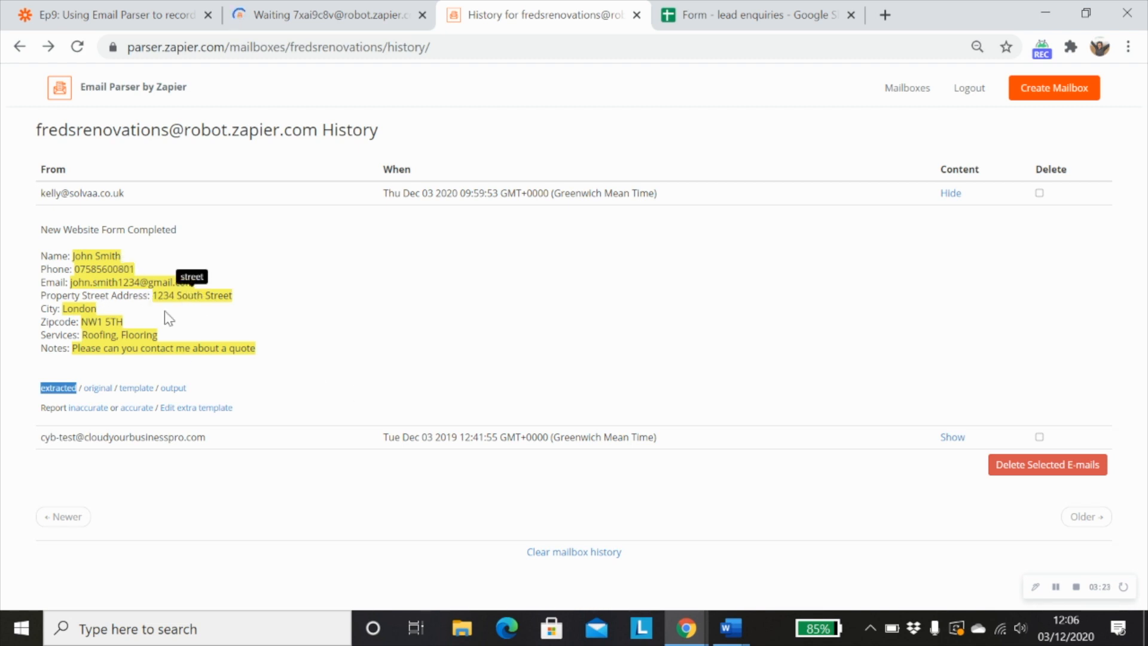
{"action": "mouse_move", "coordinate": [208, 351]}
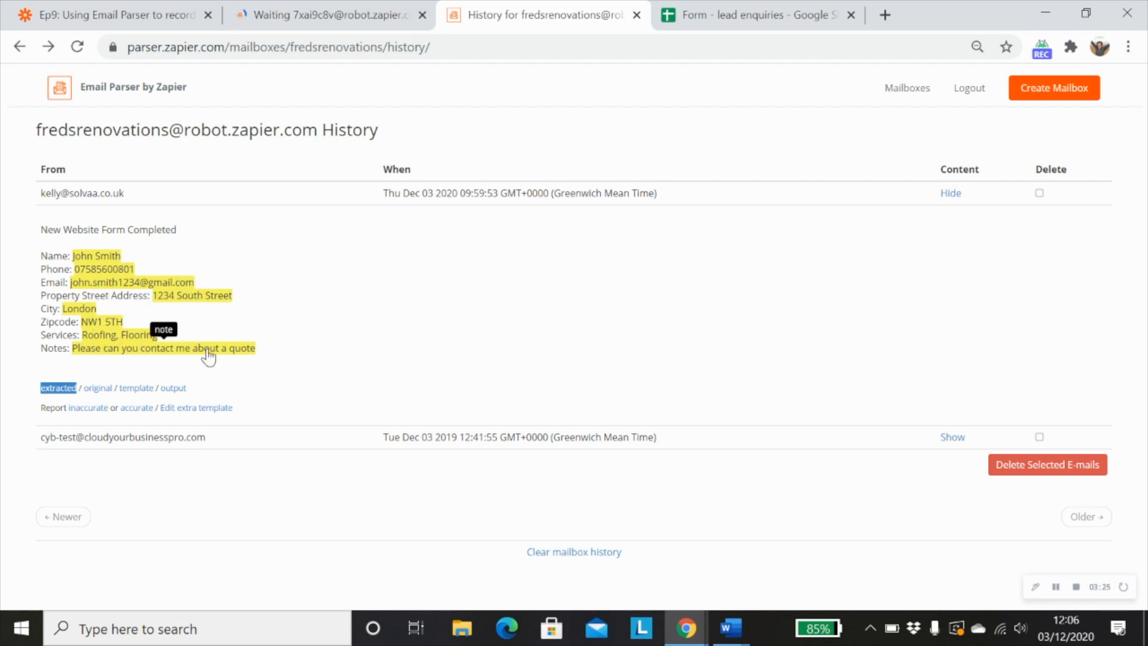
{"action": "mouse_move", "coordinate": [86, 408]}
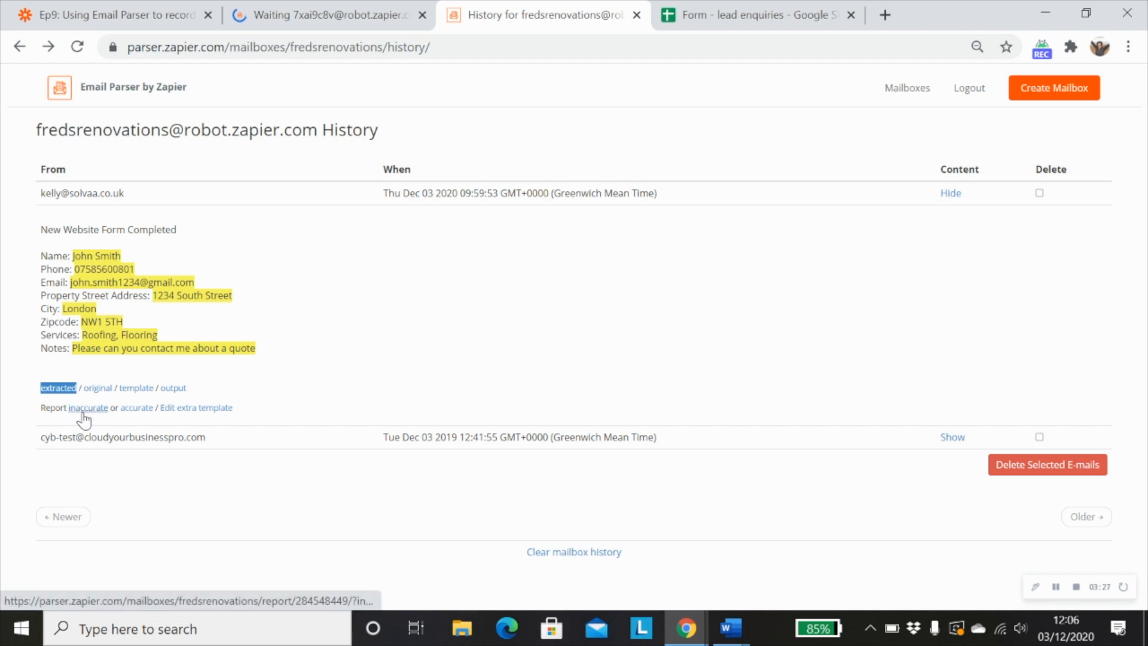
{"action": "mouse_move", "coordinate": [136, 407]}
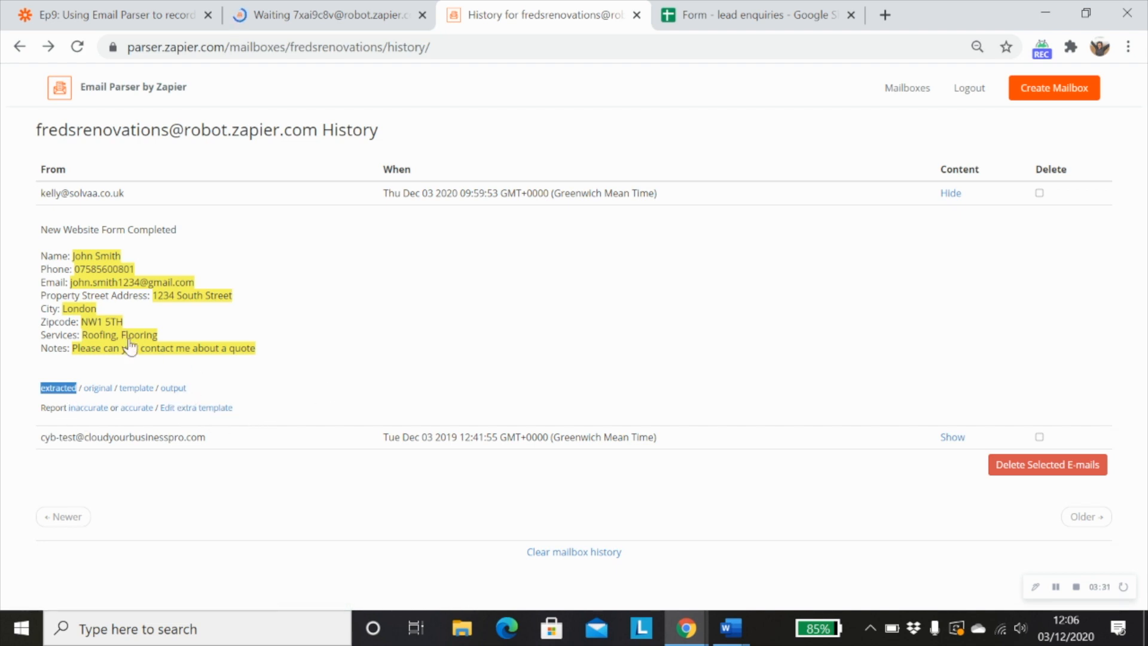
{"action": "mouse_move", "coordinate": [195, 408]}
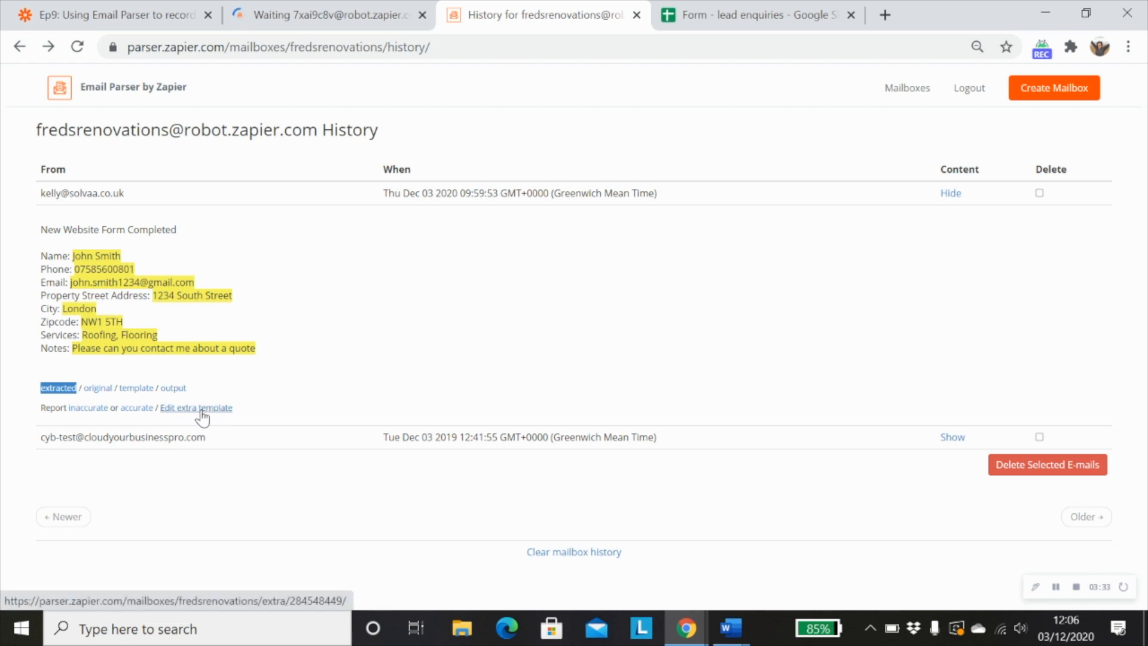
{"action": "mouse_move", "coordinate": [394, 369]}
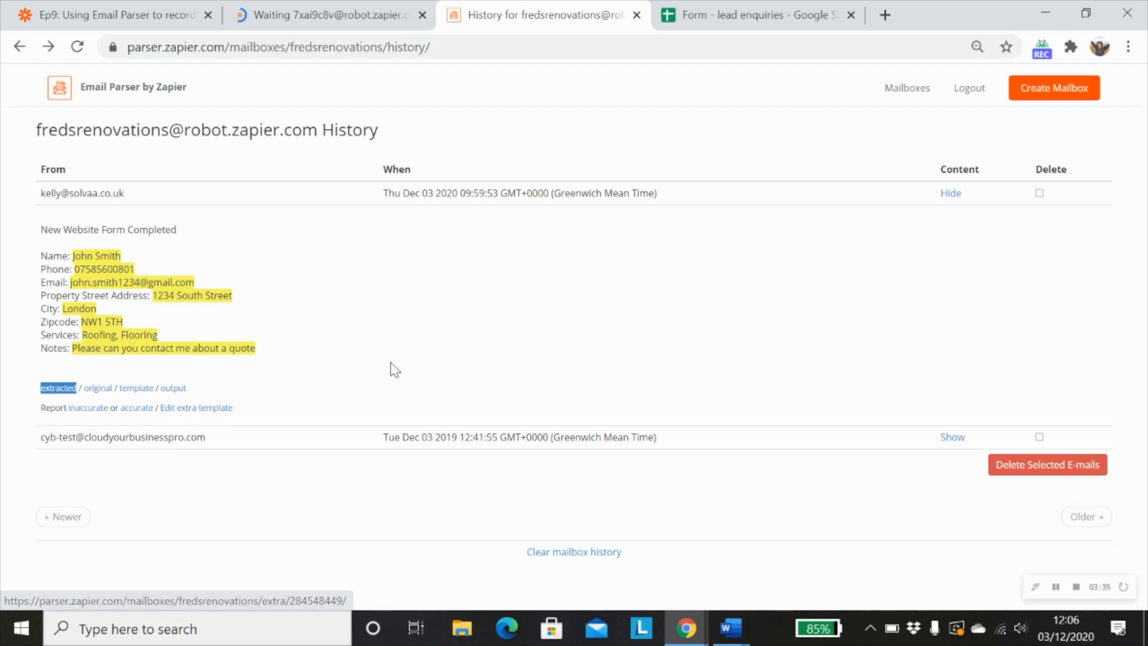
{"action": "mouse_move", "coordinate": [416, 350]}
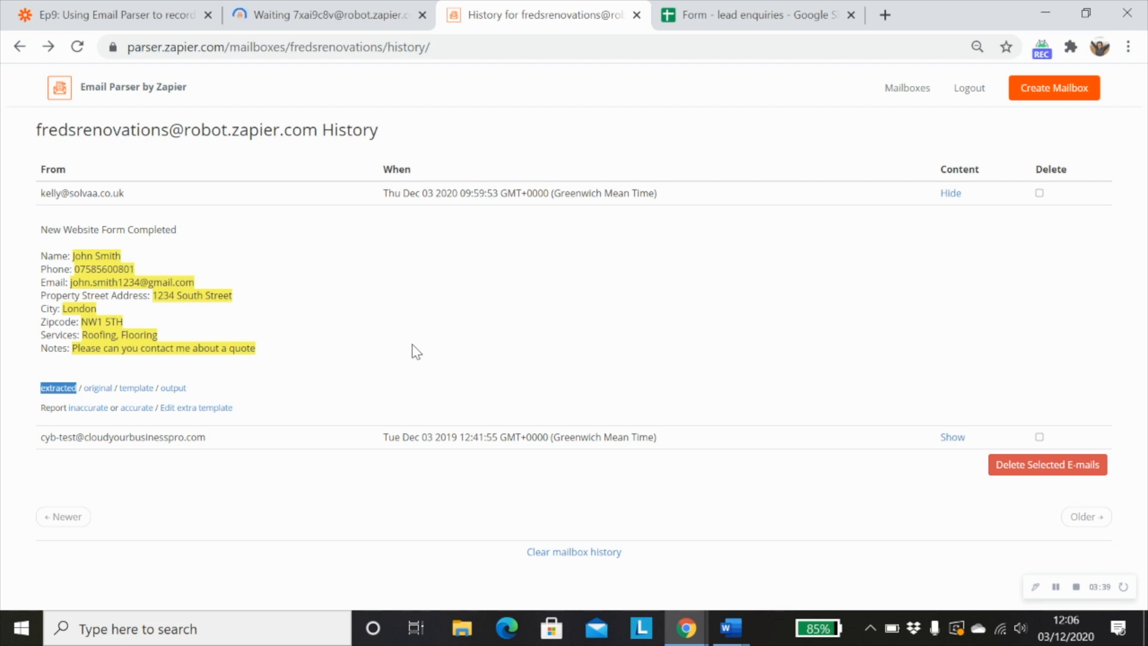
{"action": "mouse_move", "coordinate": [220, 176]}
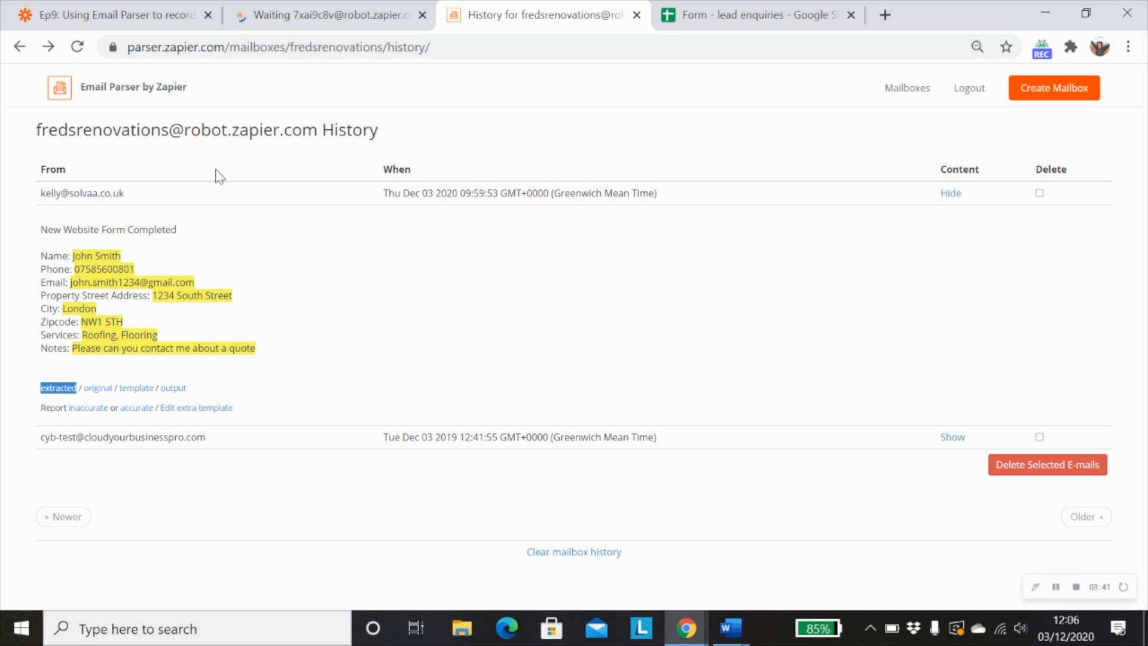
{"action": "left_click", "coordinate": [110, 14]}
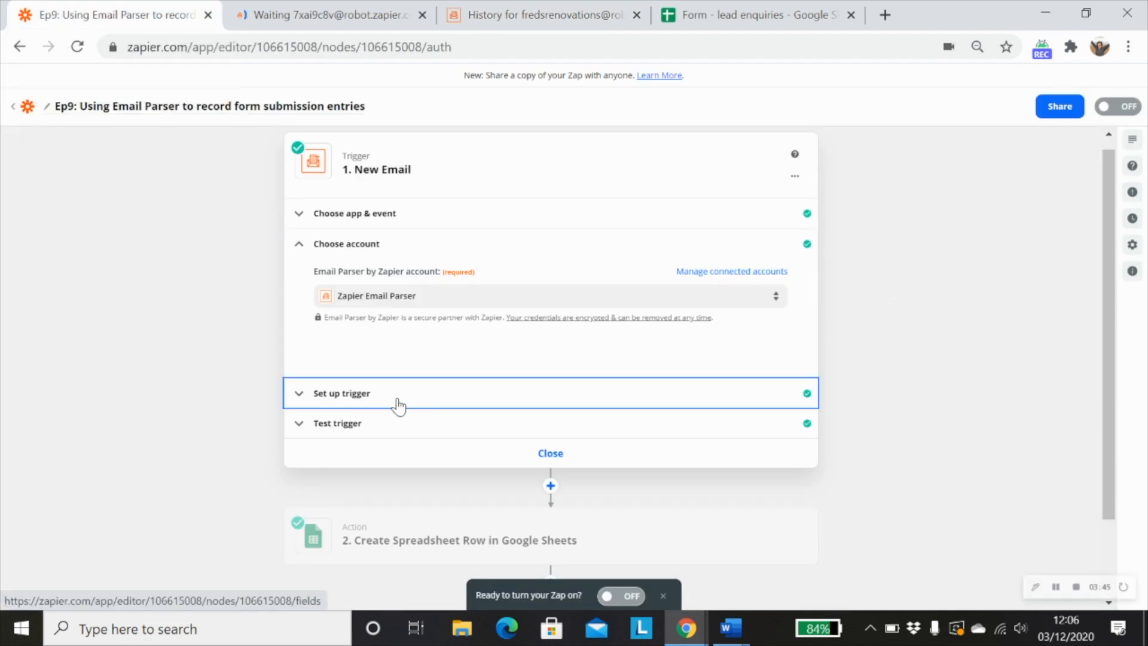
{"action": "left_click", "coordinate": [341, 394]}
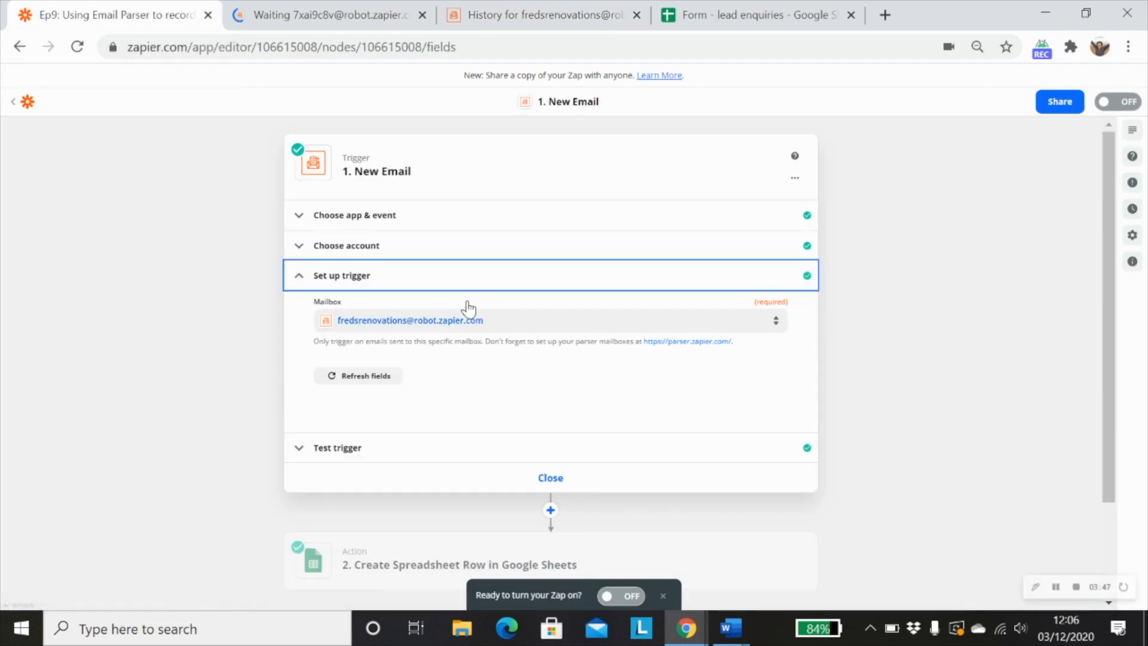
{"action": "mouse_move", "coordinate": [376, 330]}
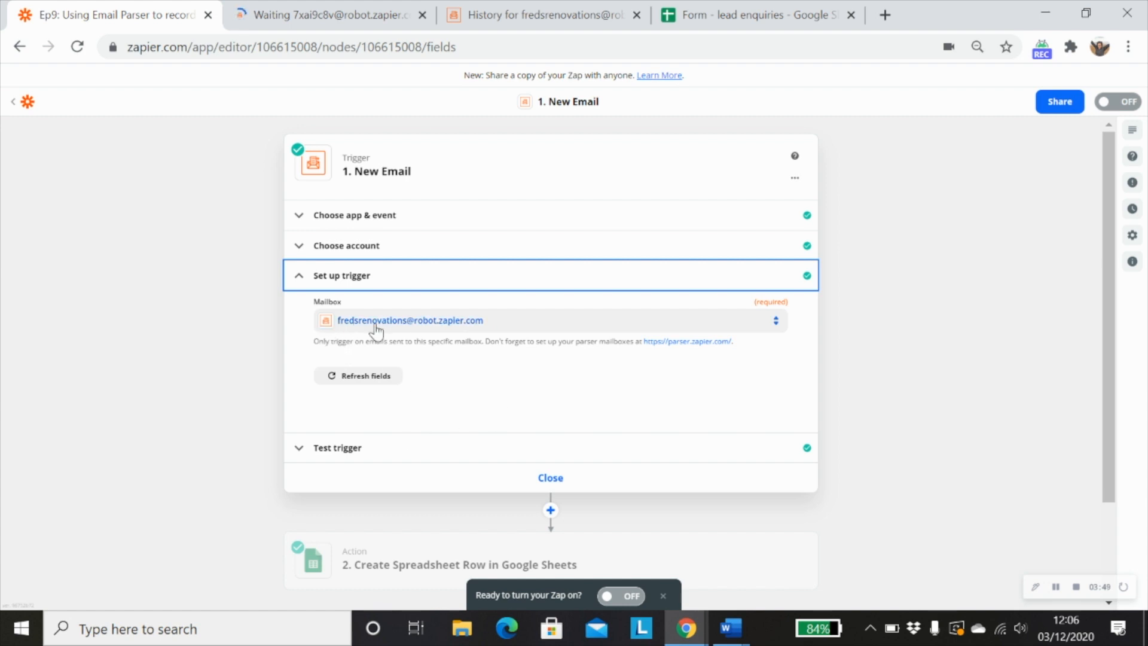
{"action": "scroll", "scroll_direction": "down", "scroll_amount": 3}
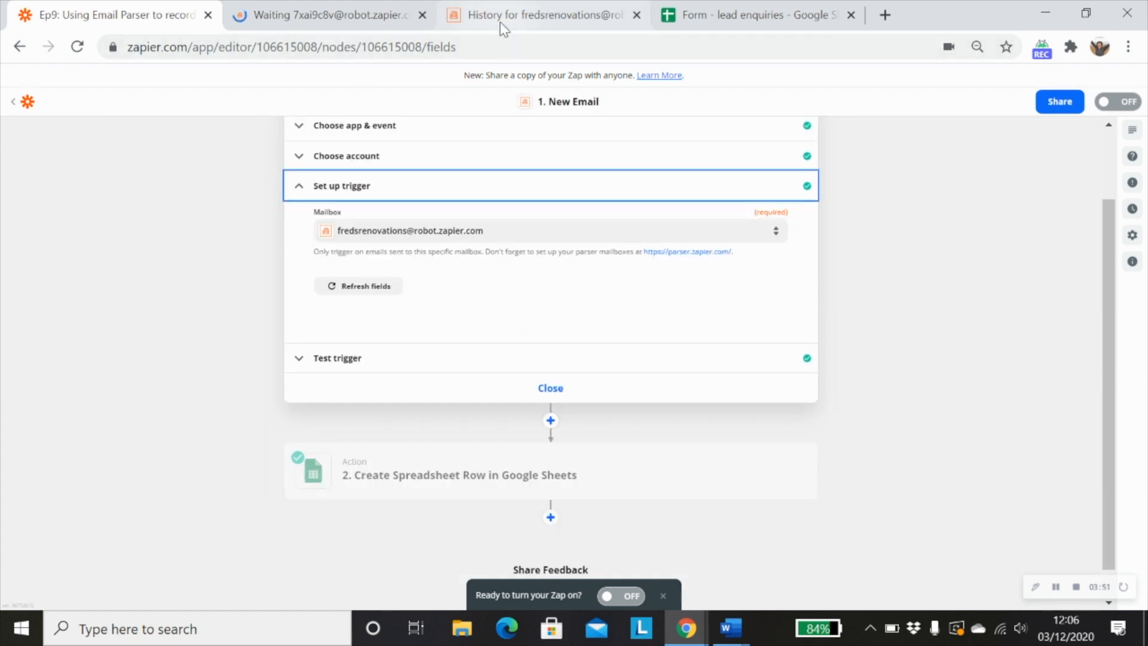
{"action": "left_click", "coordinate": [541, 14]}
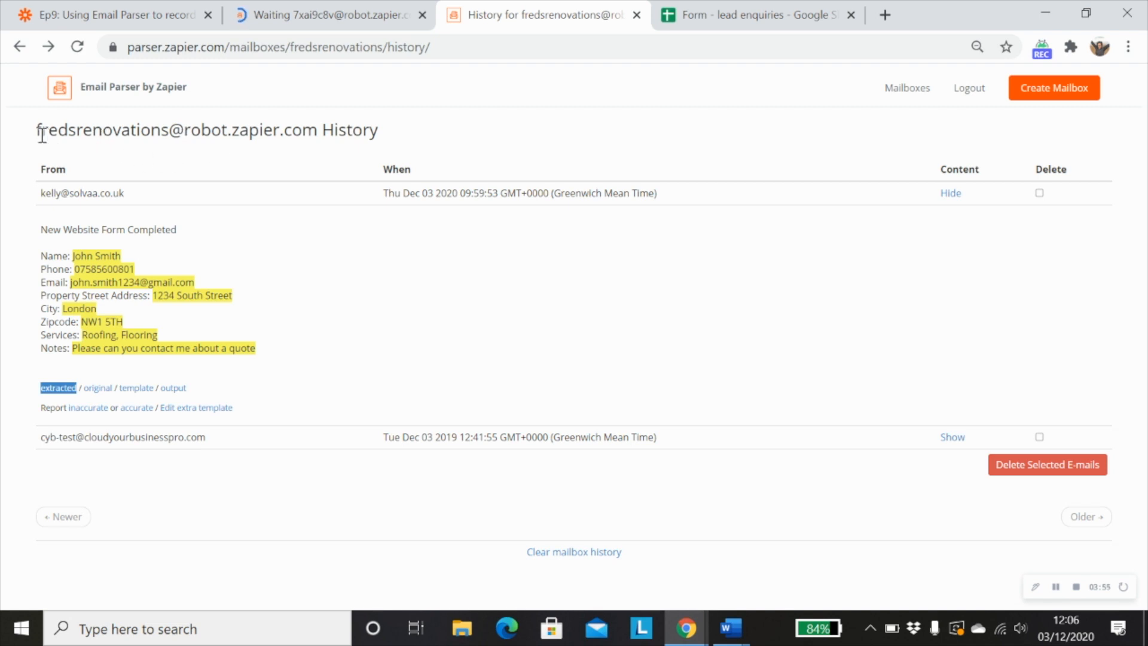
{"action": "left_click", "coordinate": [325, 14]}
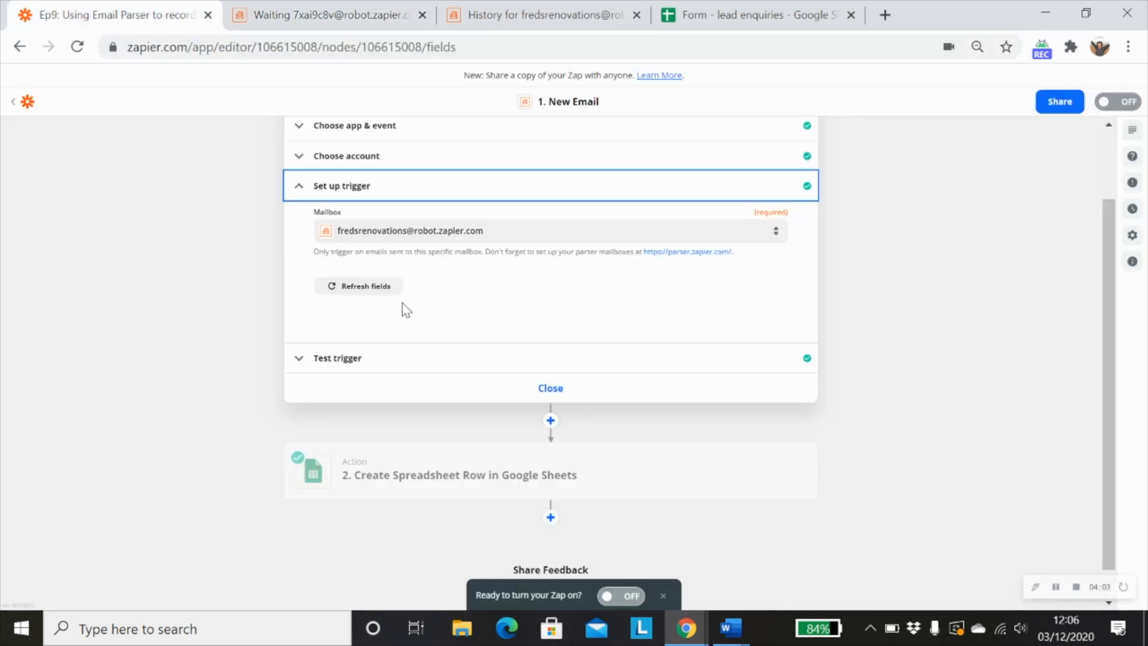
Review the sample form email found by Test trigger, continue, and select the '2. Create Spreadsheet Row' step.
{"action": "left_click", "coordinate": [337, 358]}
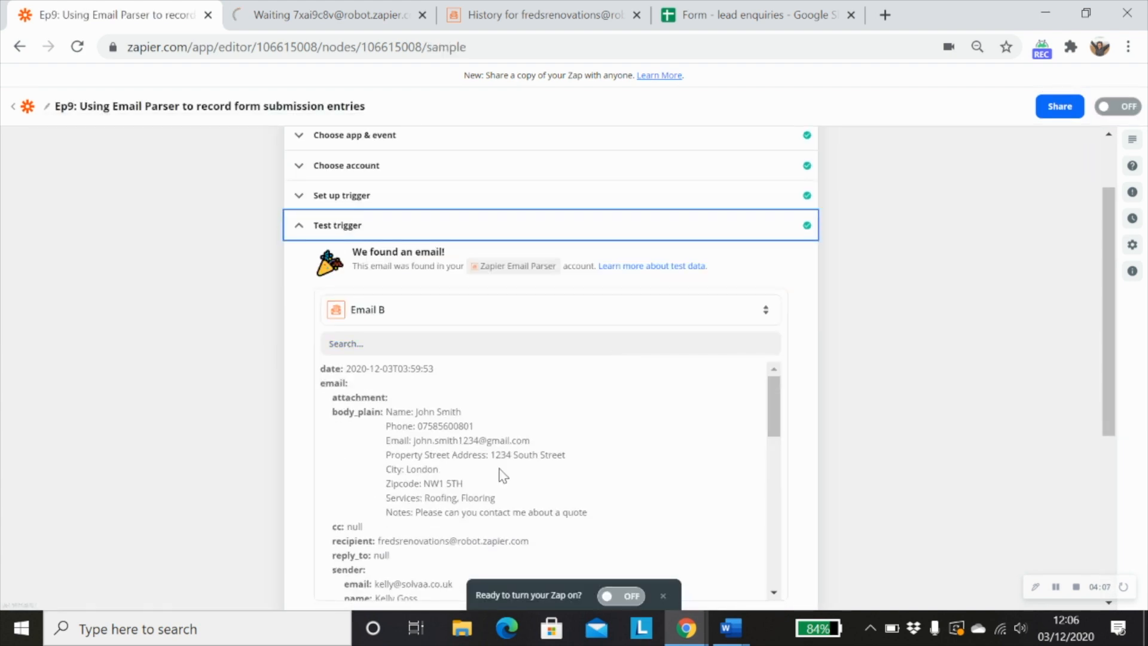
{"action": "left_click", "coordinate": [541, 15]}
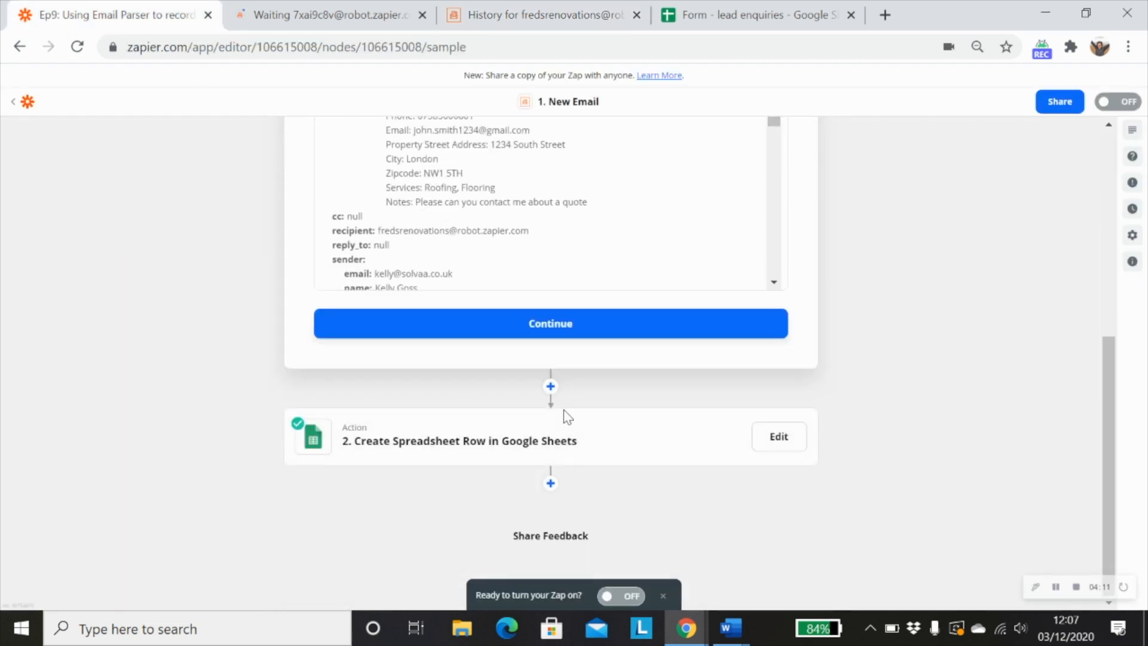
{"action": "left_click", "coordinate": [550, 322]}
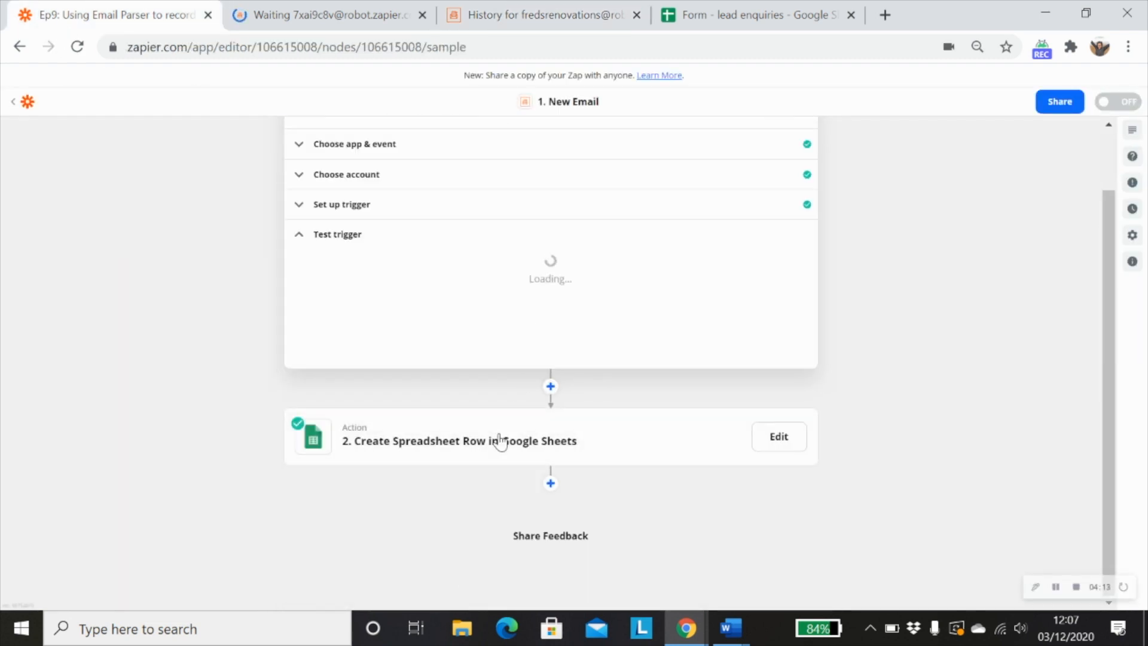
{"action": "left_click", "coordinate": [778, 436]}
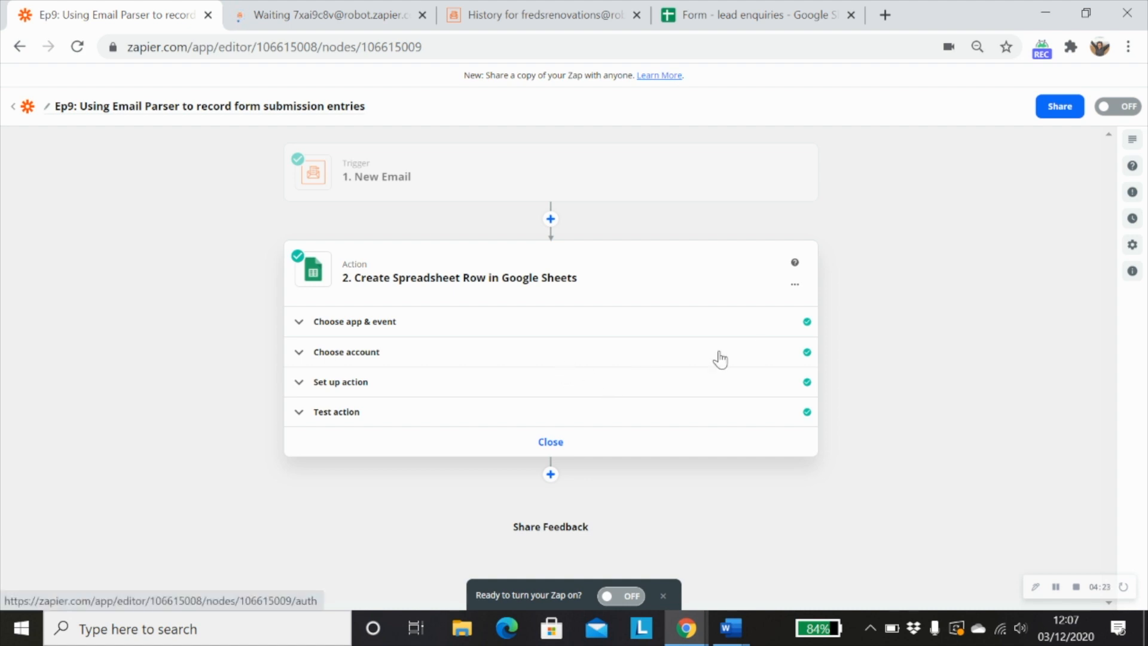
{"action": "mouse_move", "coordinate": [875, 338]}
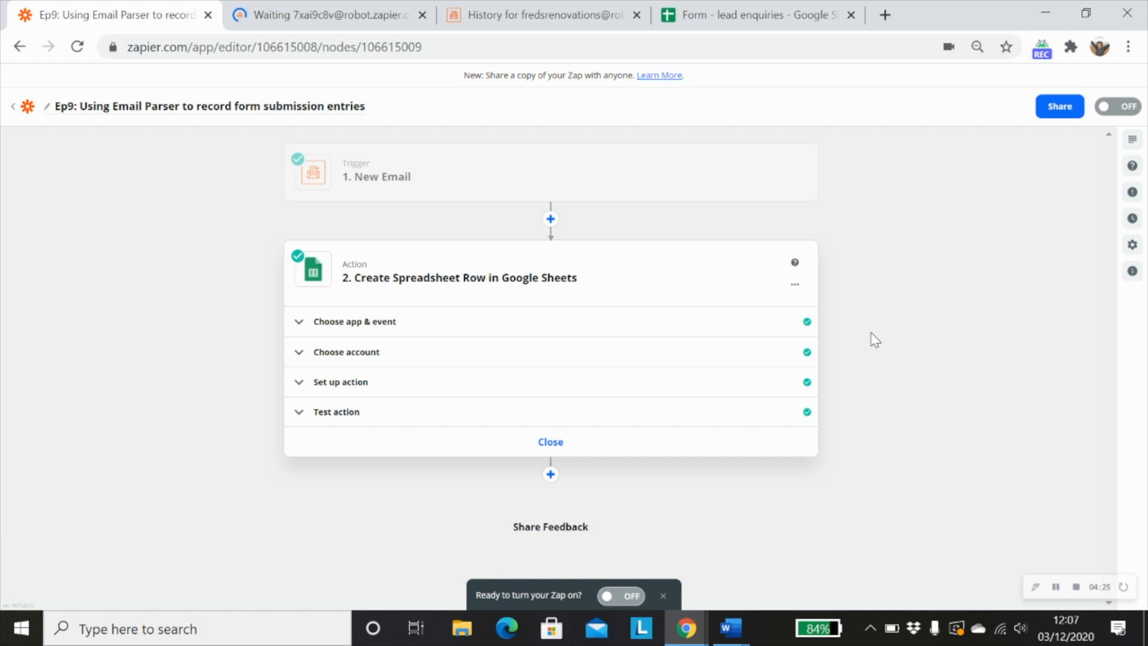
Confirm the action's app is Google Sheets with the Create Spreadsheet Row event.
{"action": "left_click", "coordinate": [354, 321]}
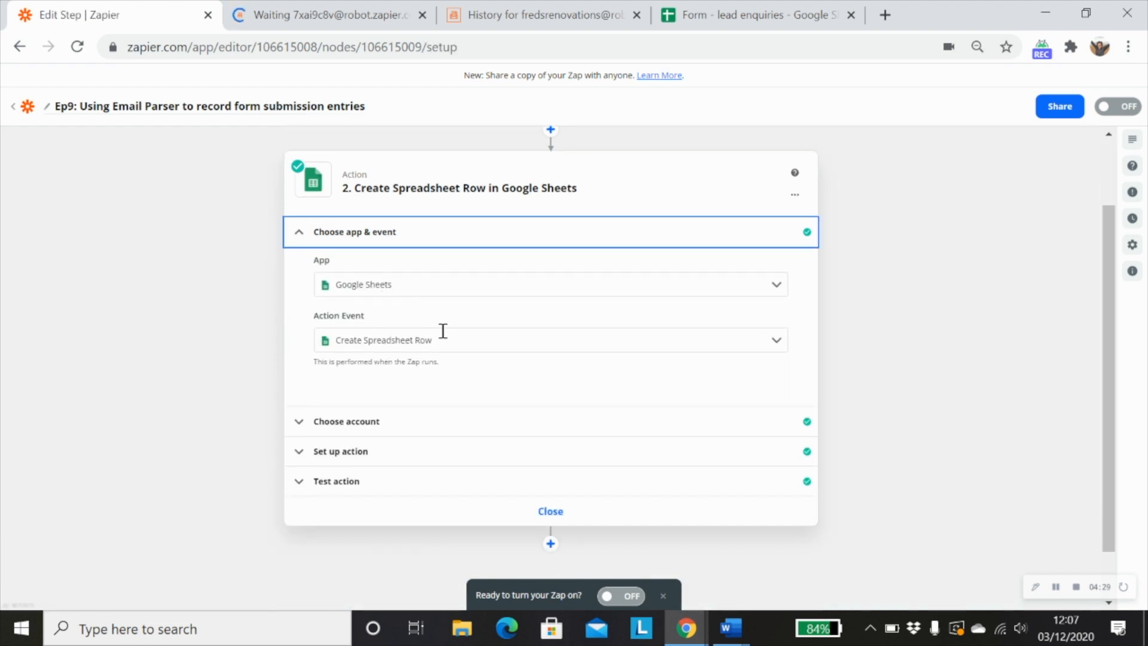
{"action": "mouse_move", "coordinate": [416, 432]}
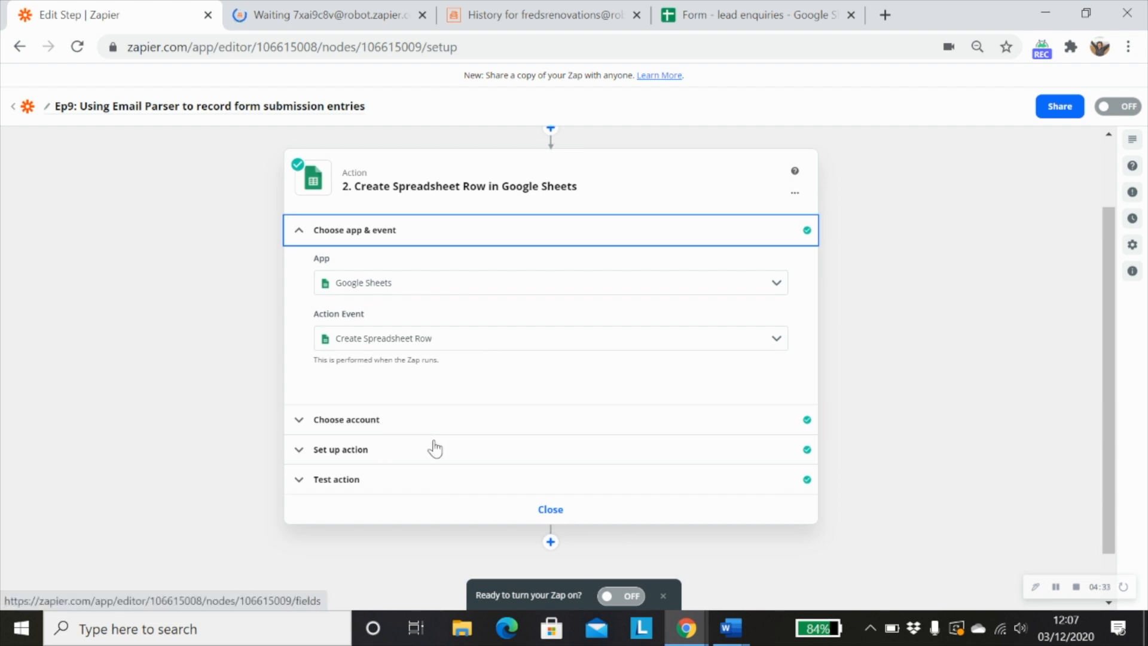
{"action": "scroll", "scroll_direction": "down", "scroll_amount": 3}
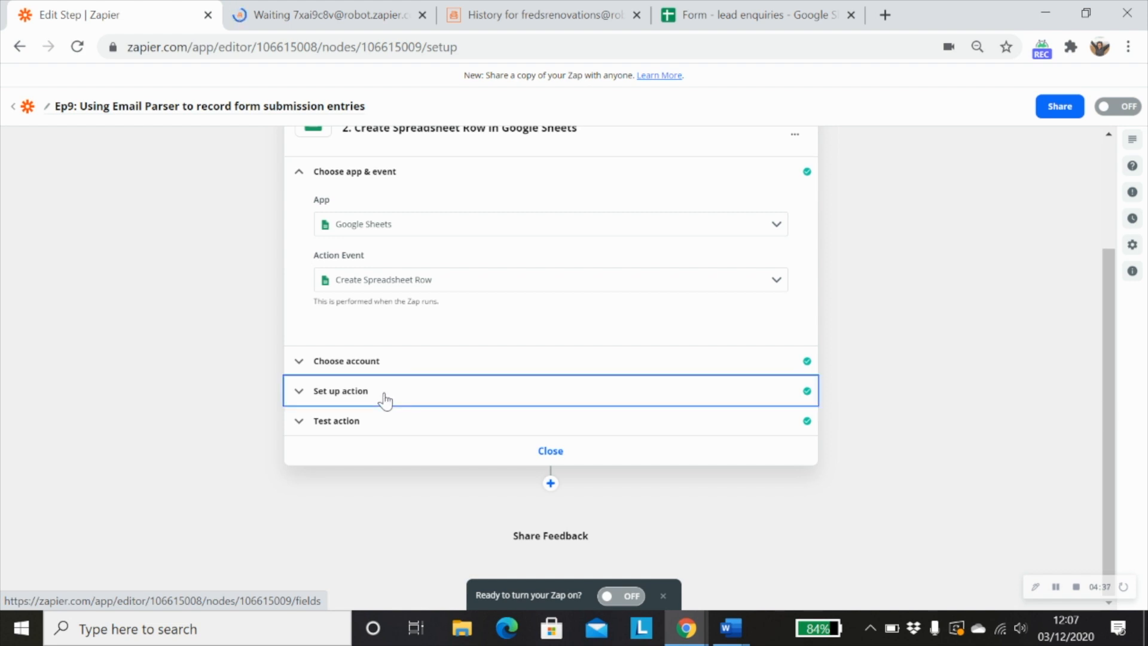
Review the Set up action field mappings of parsed form fields to sheet columns.
{"action": "left_click", "coordinate": [340, 389]}
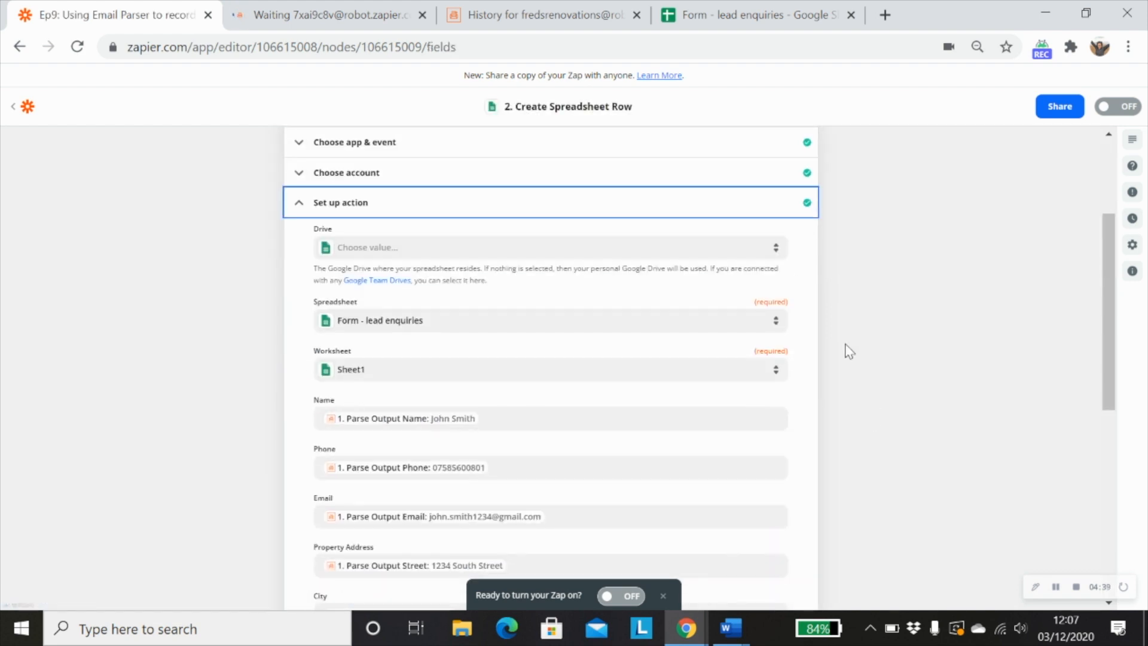
{"action": "scroll", "scroll_direction": "down", "scroll_amount": 3}
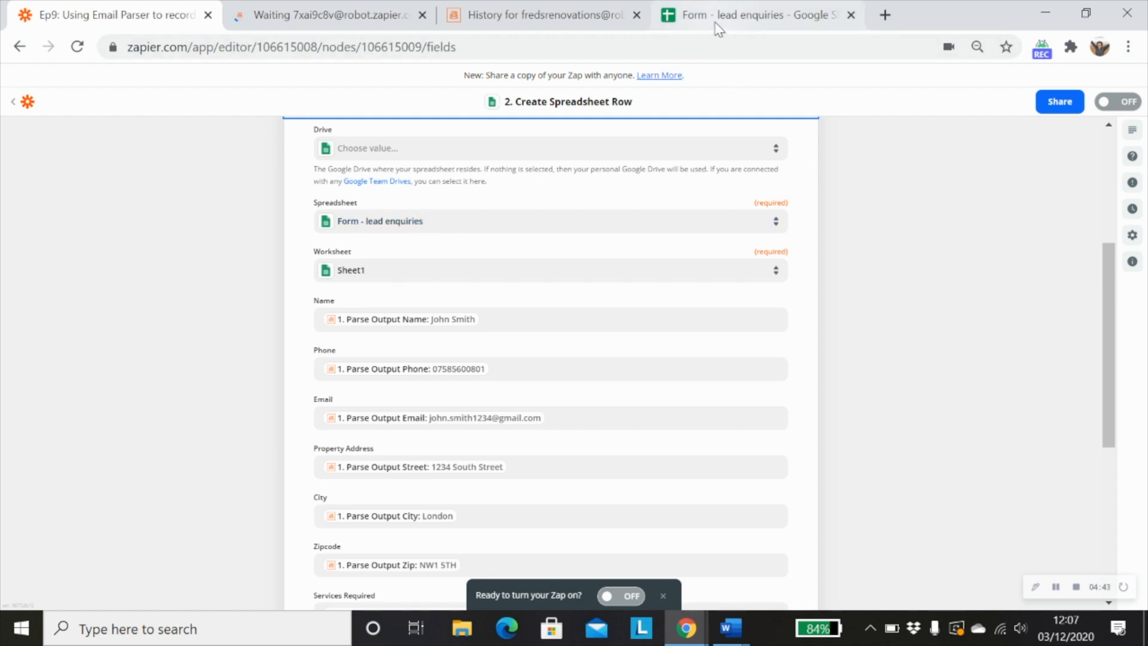
{"action": "left_click", "coordinate": [755, 14]}
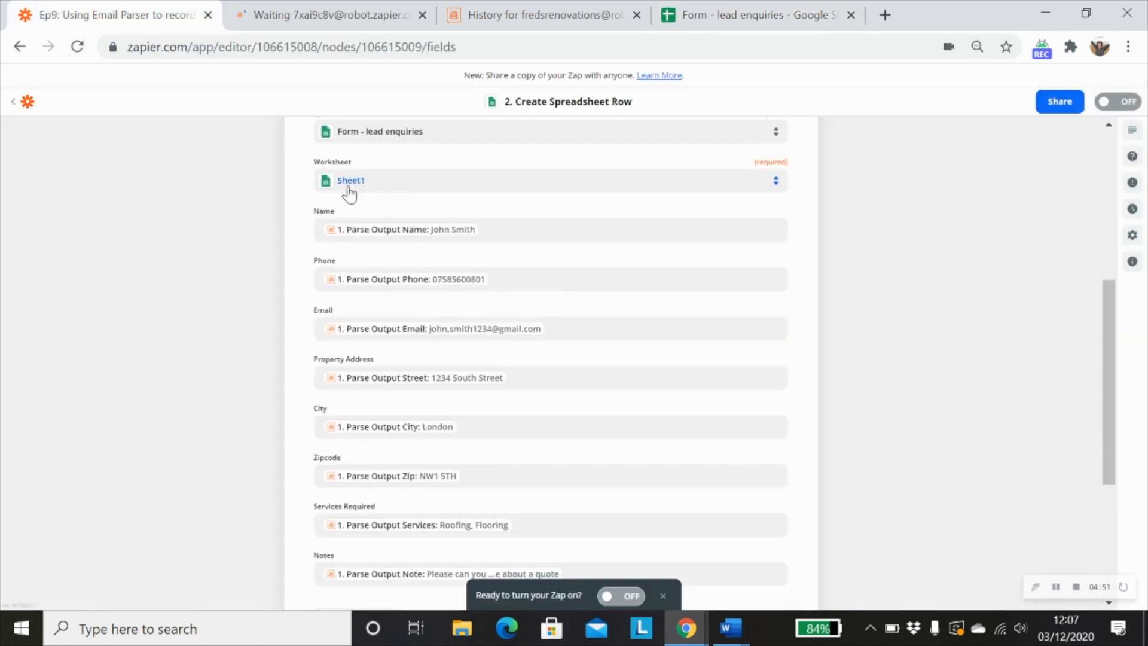
{"action": "left_click", "coordinate": [754, 15]}
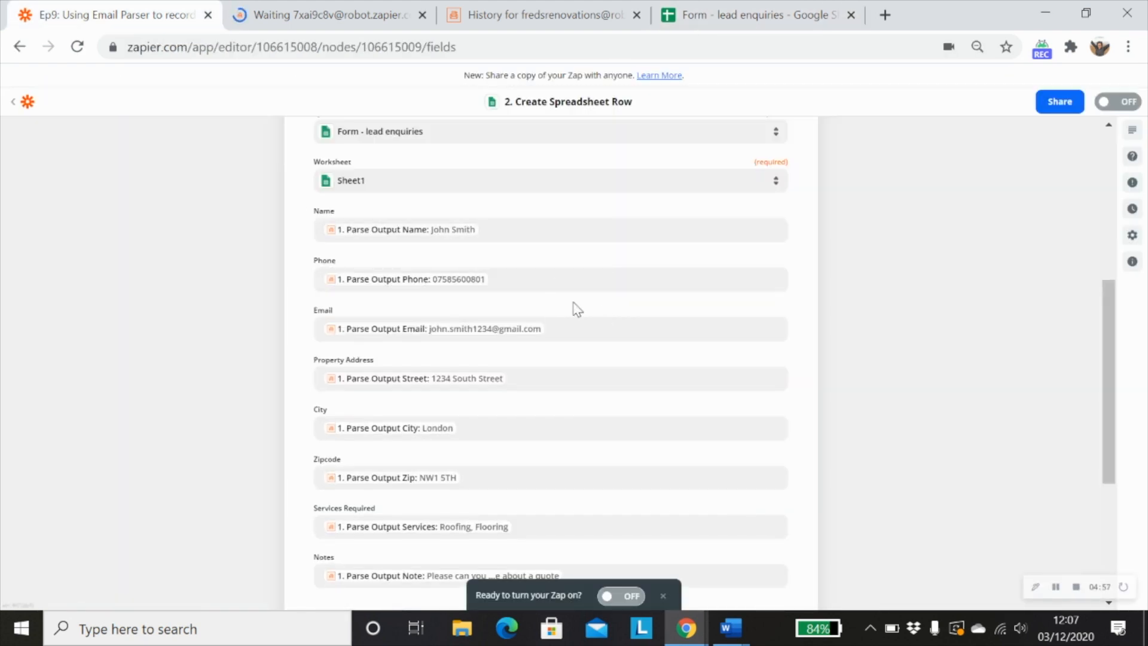
{"action": "left_click", "coordinate": [542, 15]}
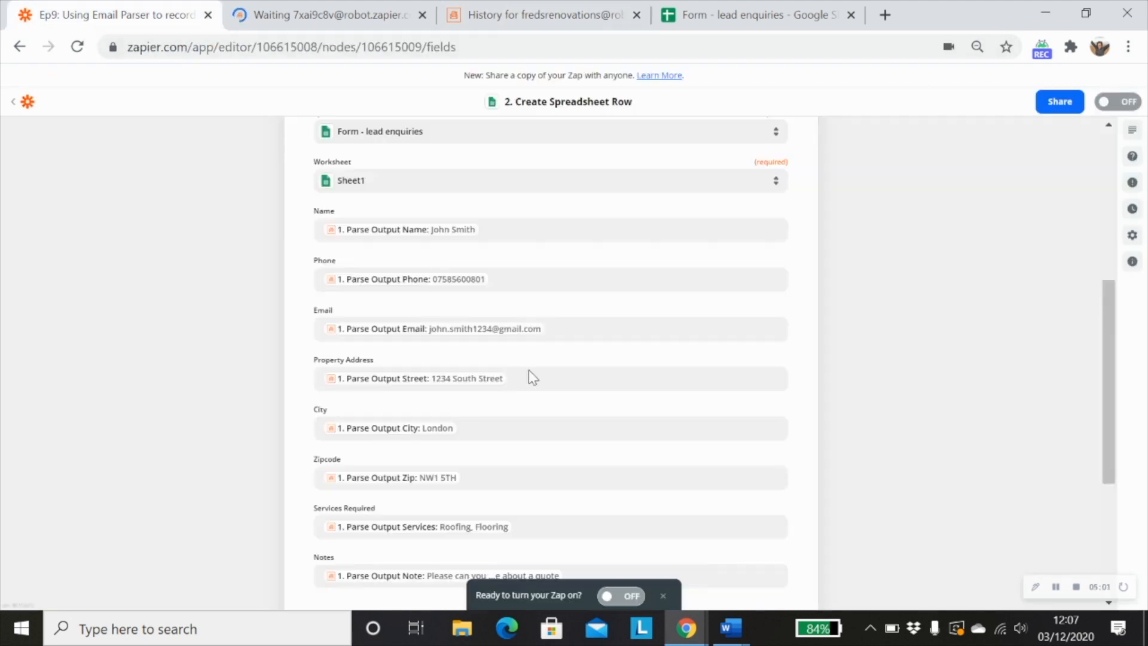
{"action": "scroll", "scroll_direction": "down", "scroll_amount": 3}
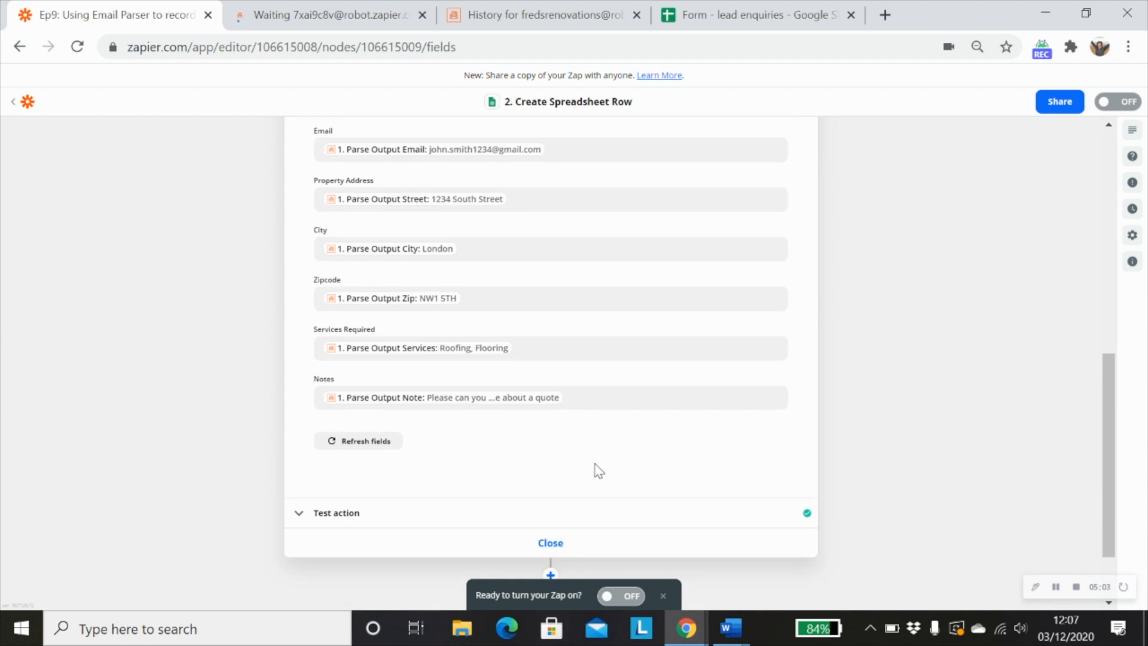
Check the successful Test action and view John Smith's row in the Form - lead enquiries spreadsheet.
{"action": "left_click", "coordinate": [336, 513]}
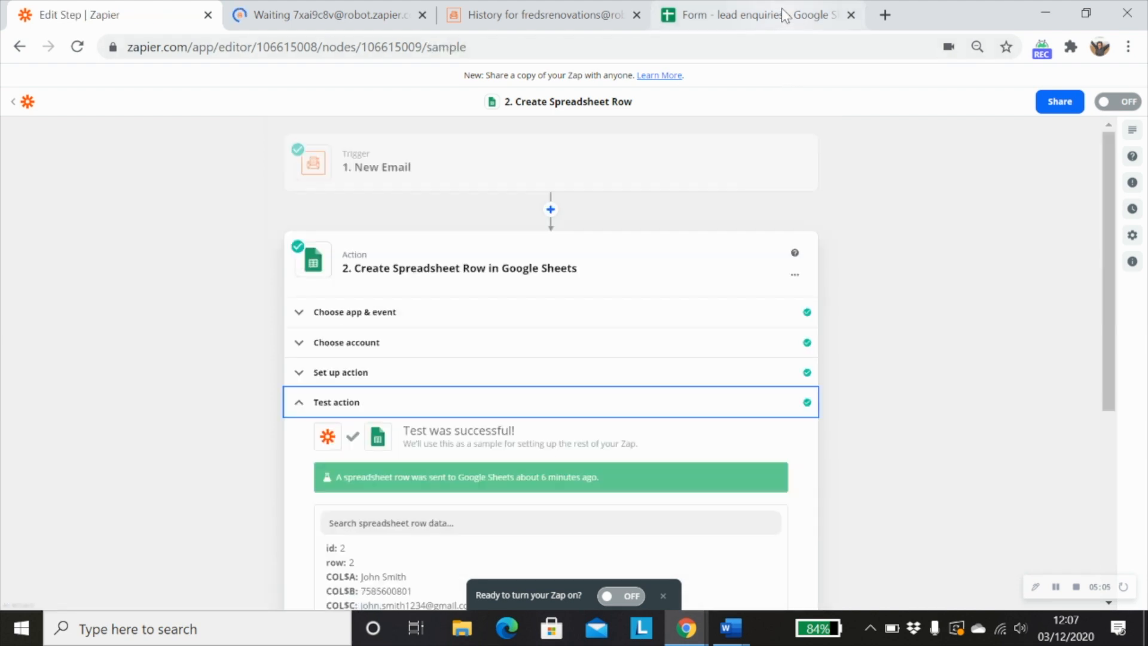
{"action": "left_click", "coordinate": [755, 15]}
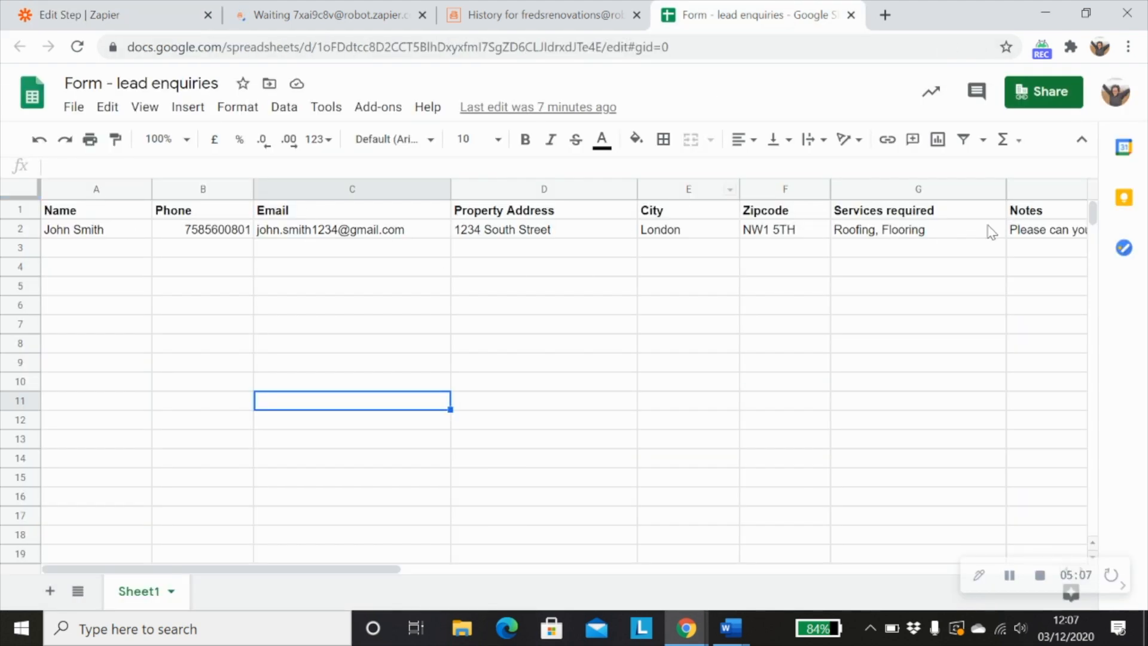